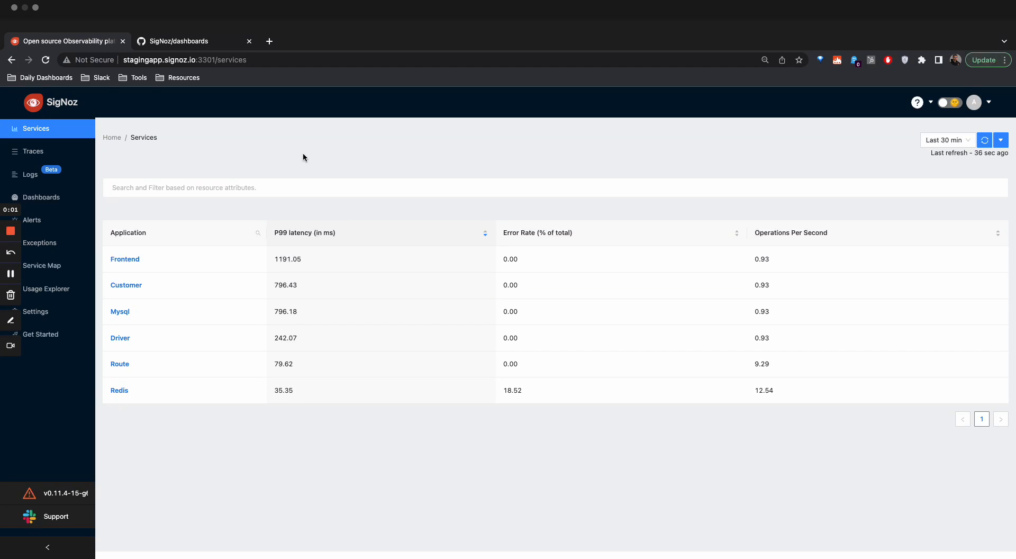
mouse_move(293, 155)
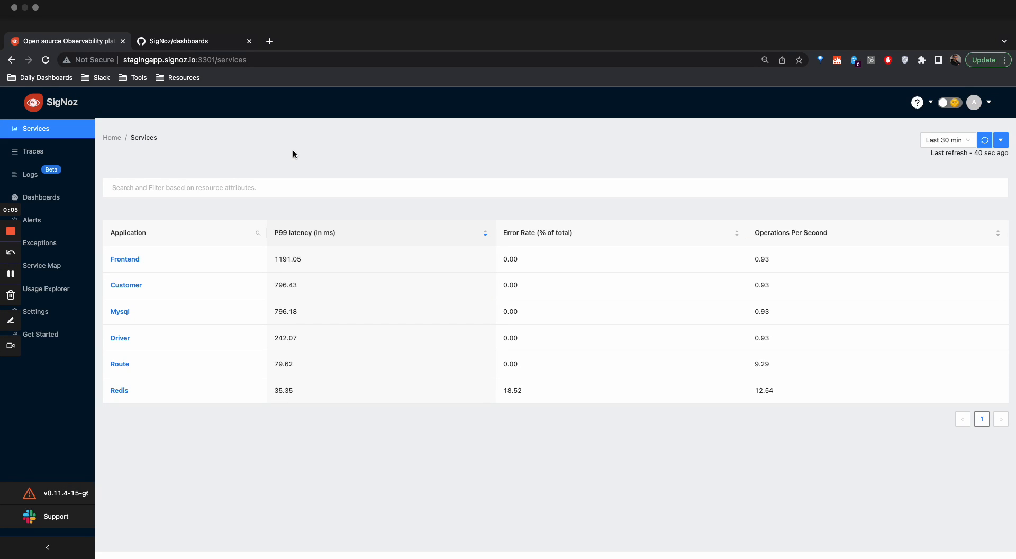
mouse_move(275, 148)
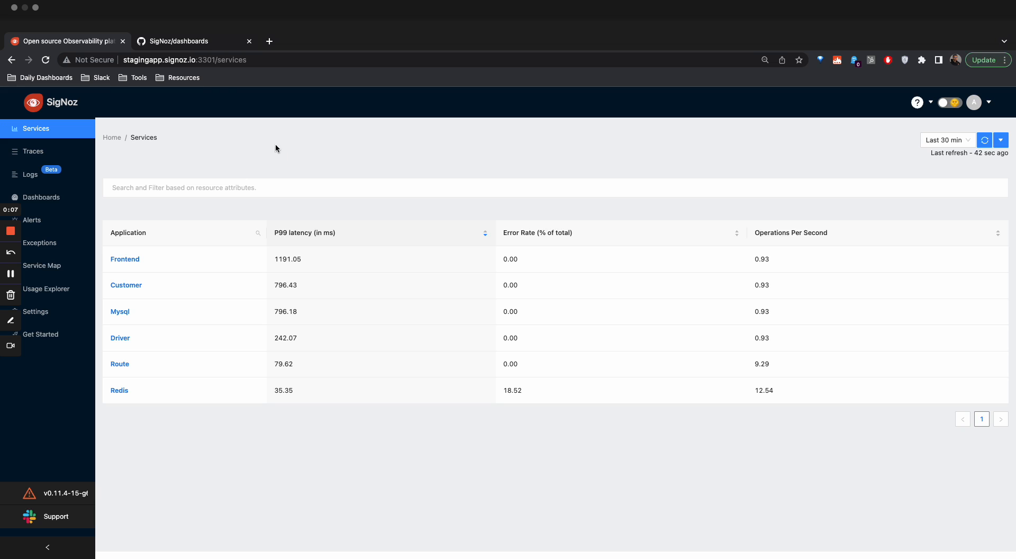
mouse_move(194, 263)
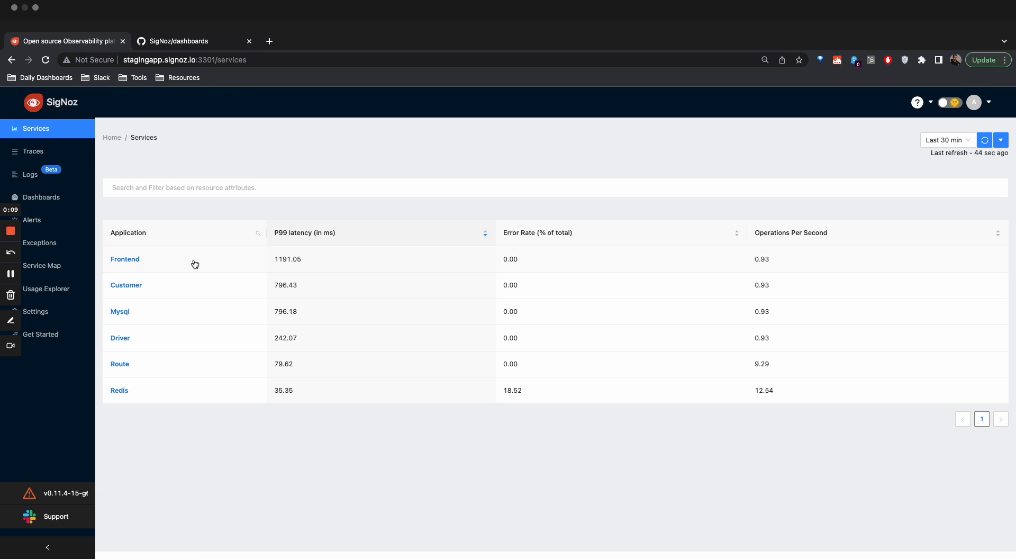
mouse_move(125, 258)
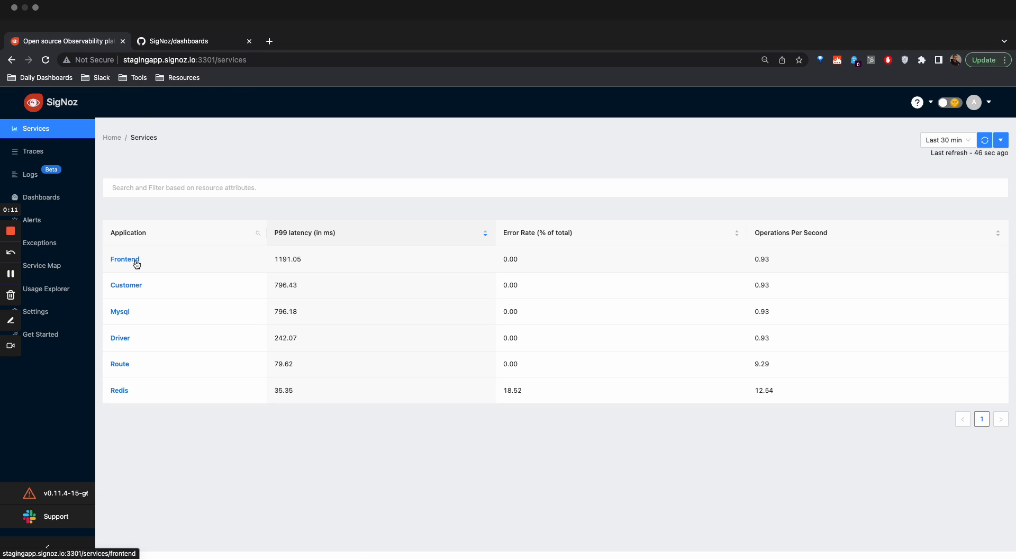
- Open the frontend service's metrics overview from the Services table
click(124, 258)
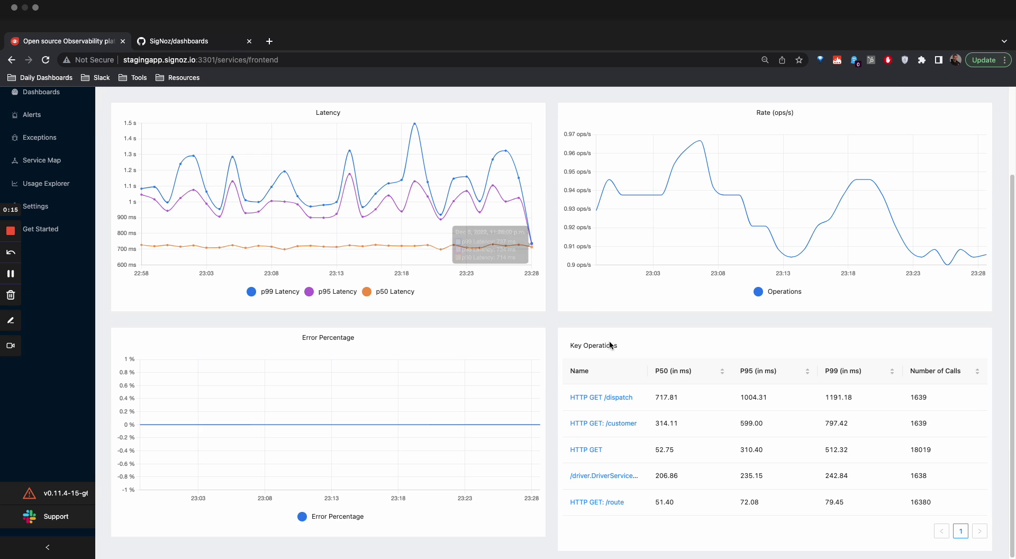
mouse_move(649, 400)
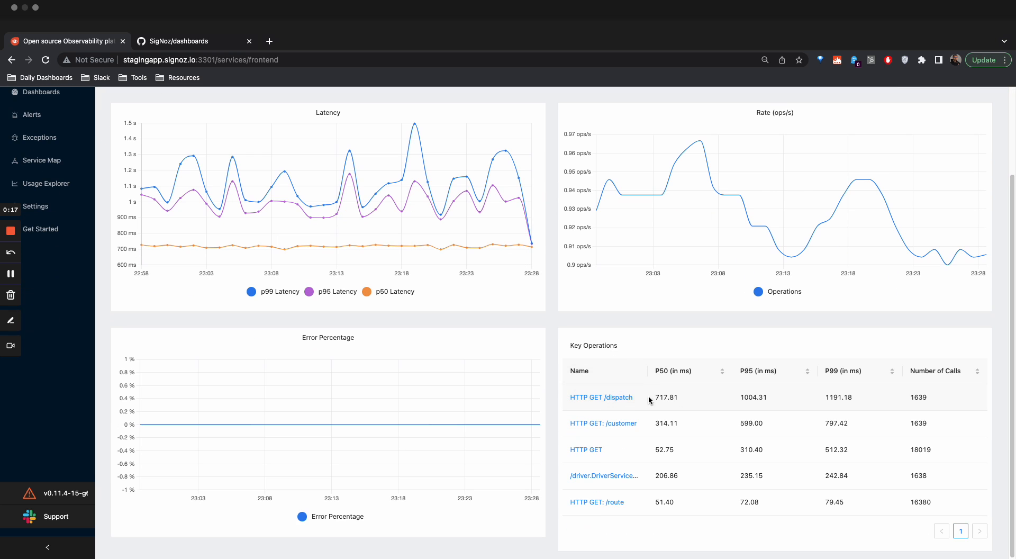
mouse_move(663, 421)
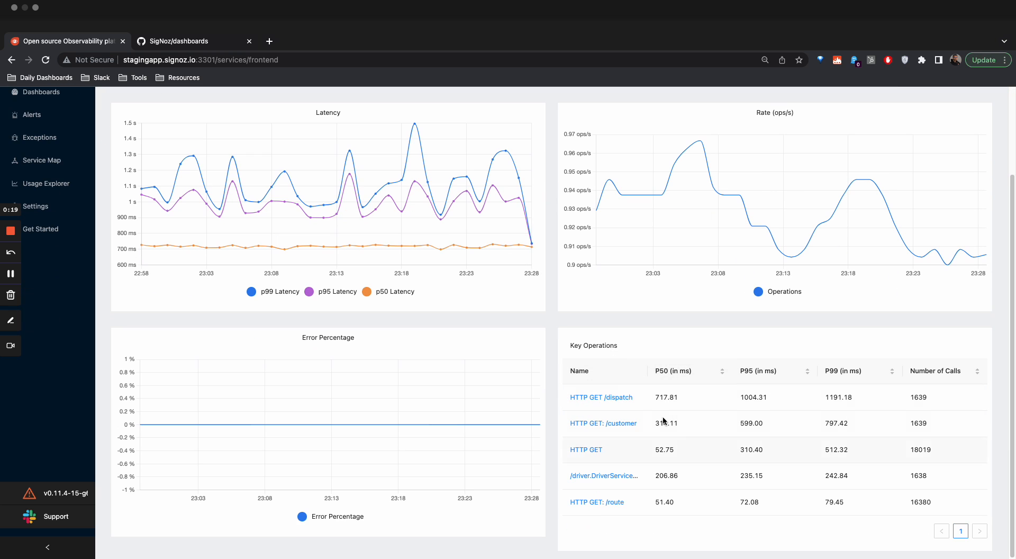
mouse_move(853, 382)
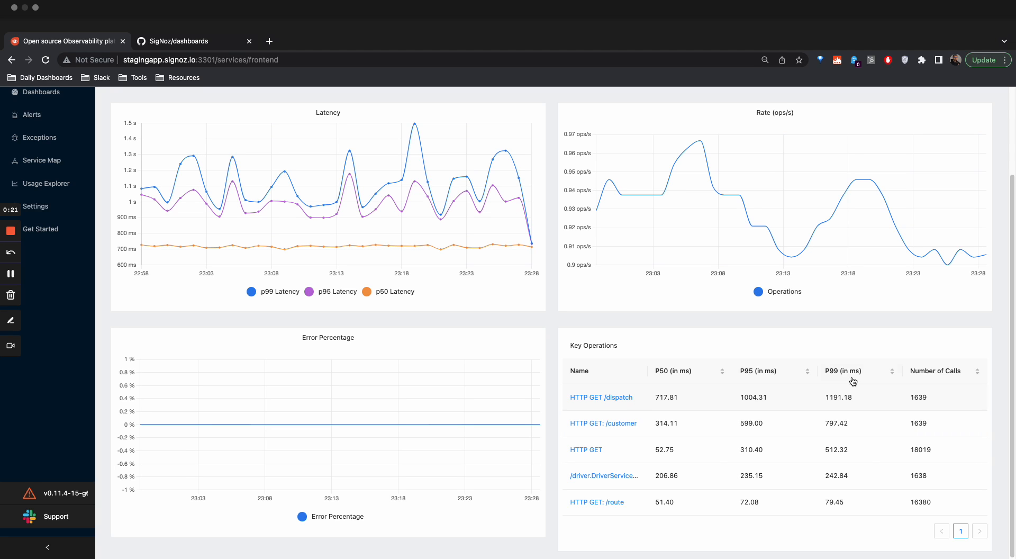
mouse_move(926, 390)
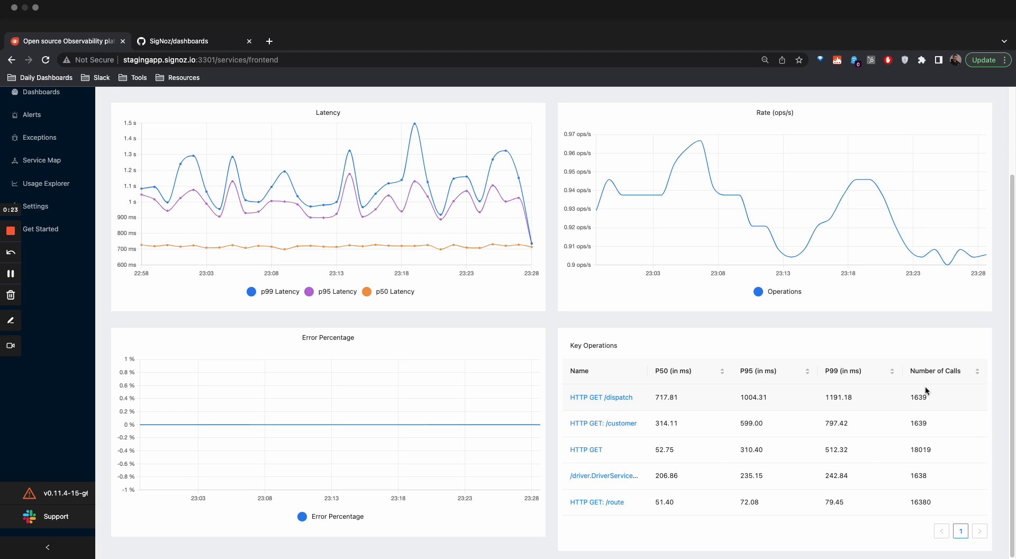
mouse_move(829, 394)
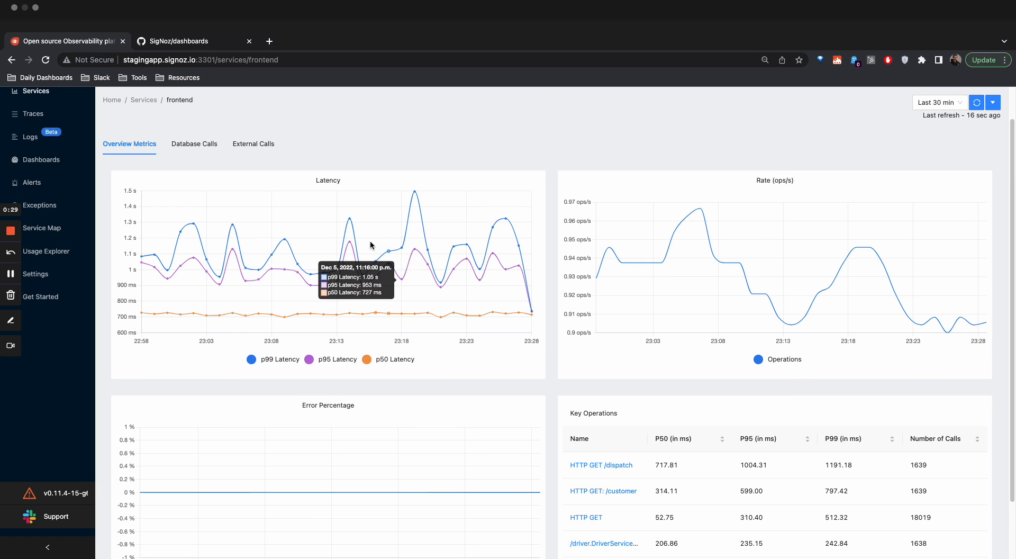
mouse_move(585, 347)
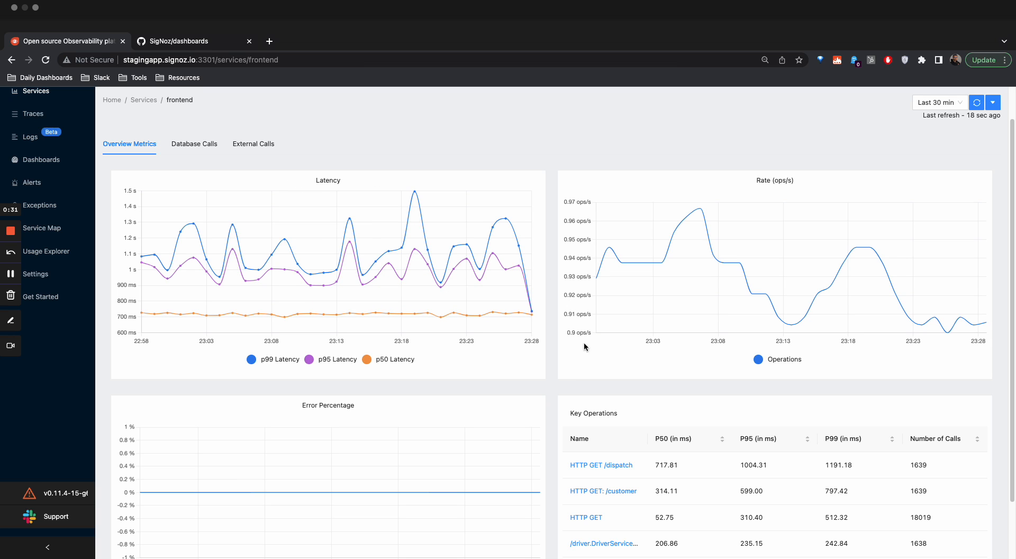
mouse_move(609, 309)
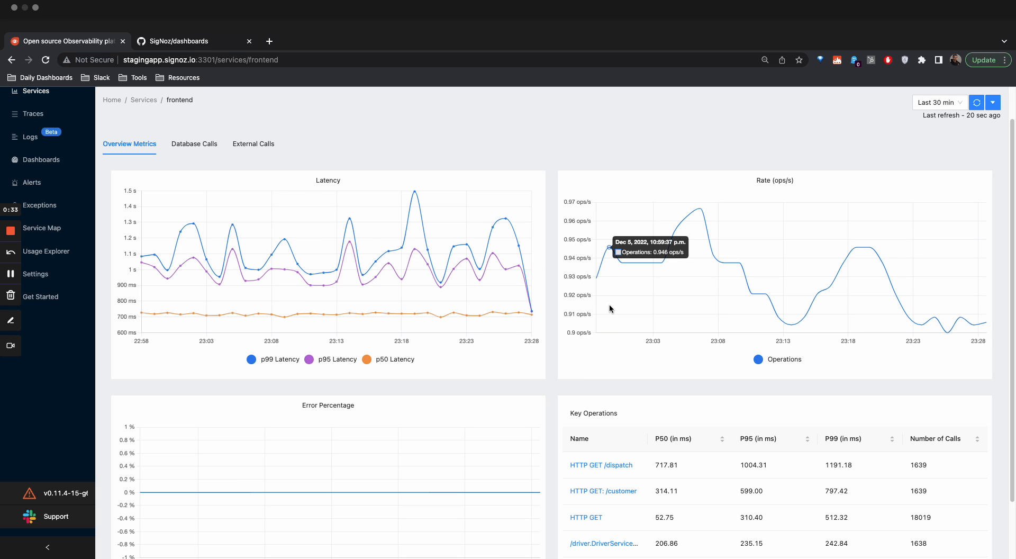
mouse_move(845, 258)
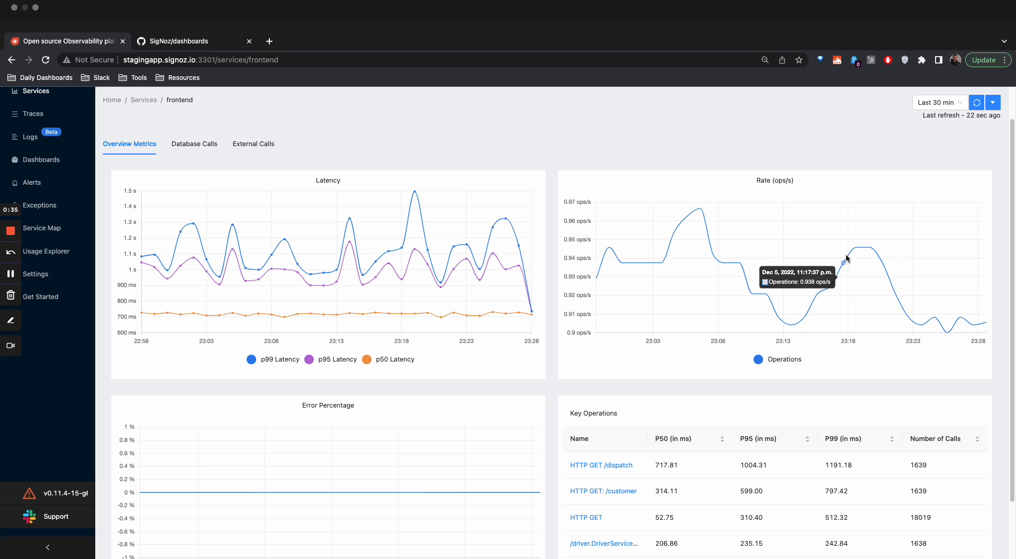
mouse_move(634, 467)
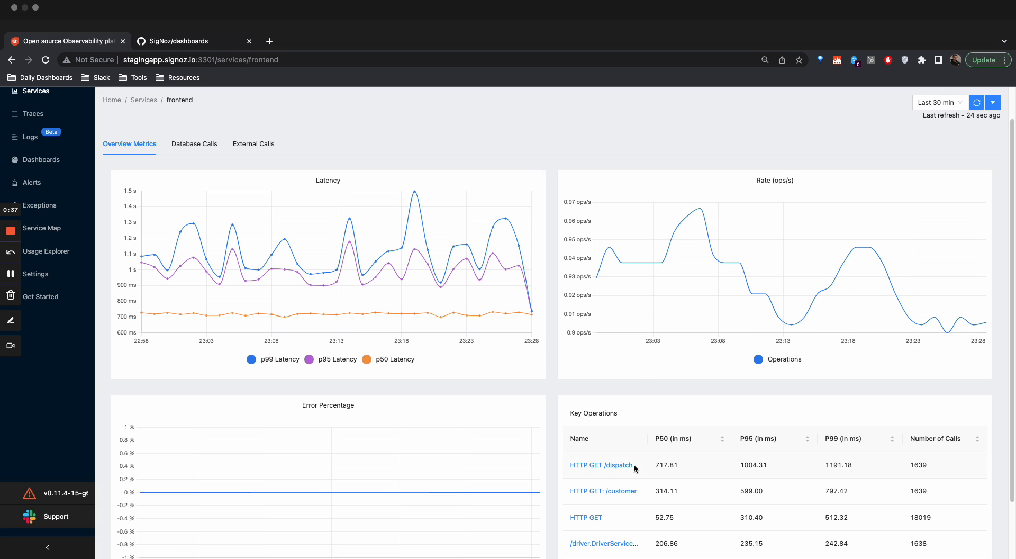
- Open the traces for the HTTP GET /dispatch key operation
click(599, 464)
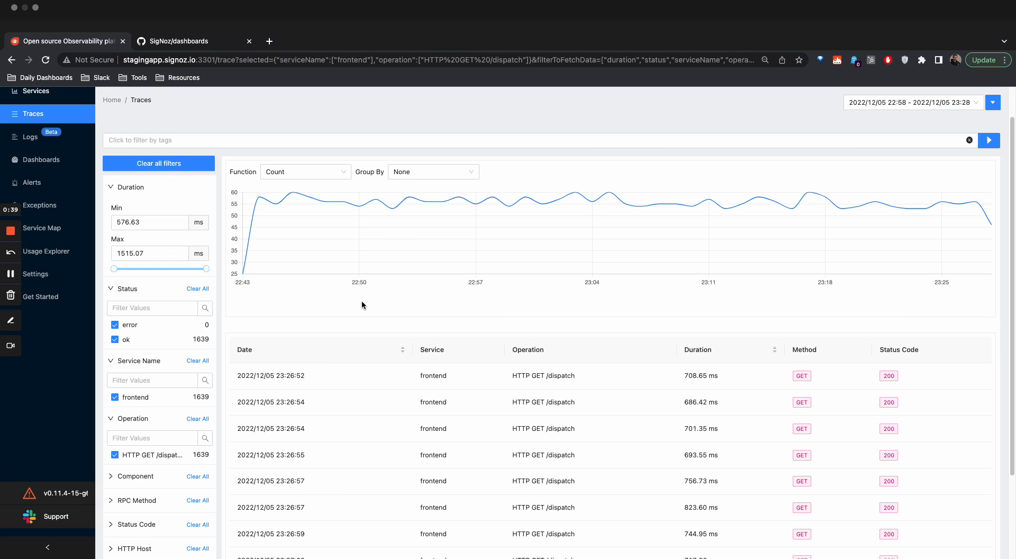
mouse_move(745, 213)
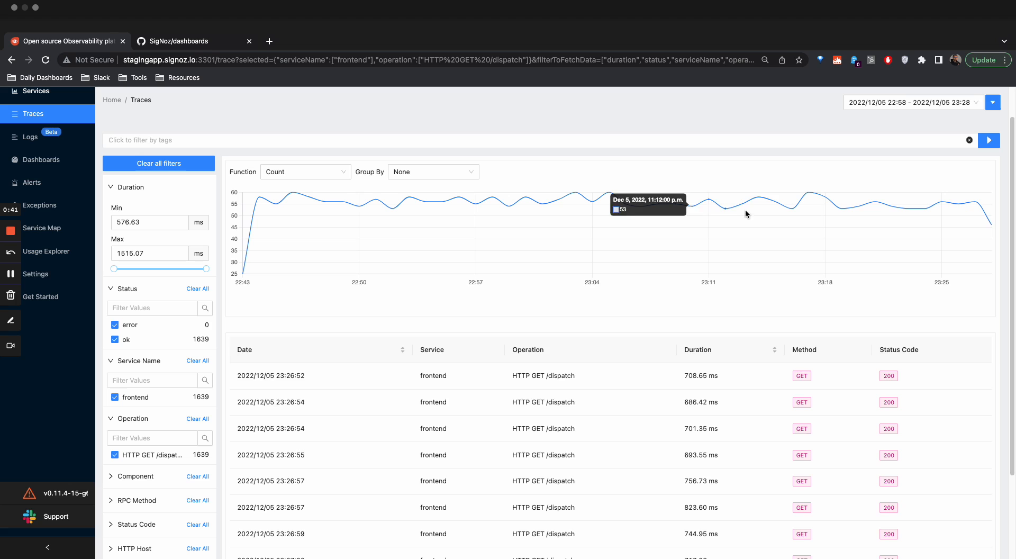
mouse_move(899, 214)
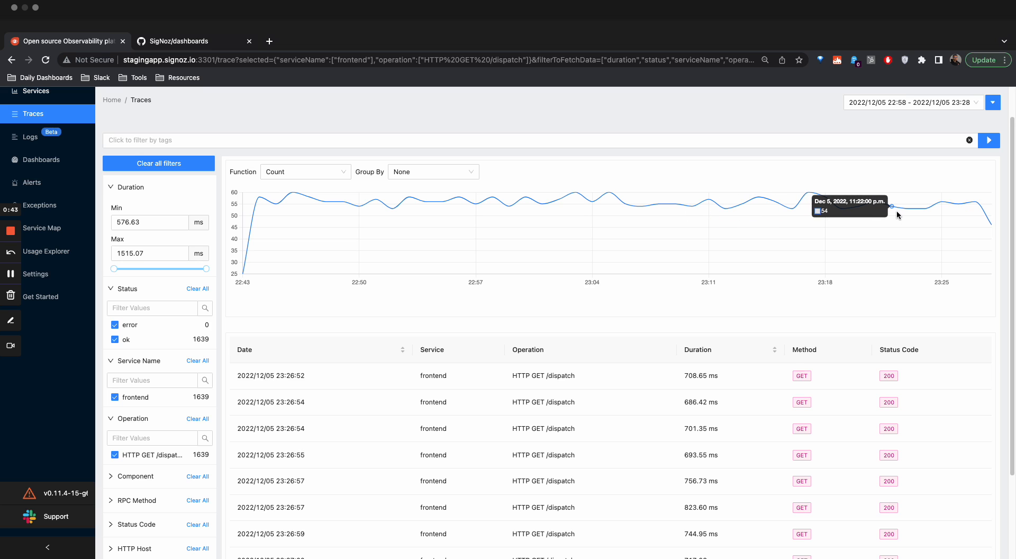
mouse_move(382, 235)
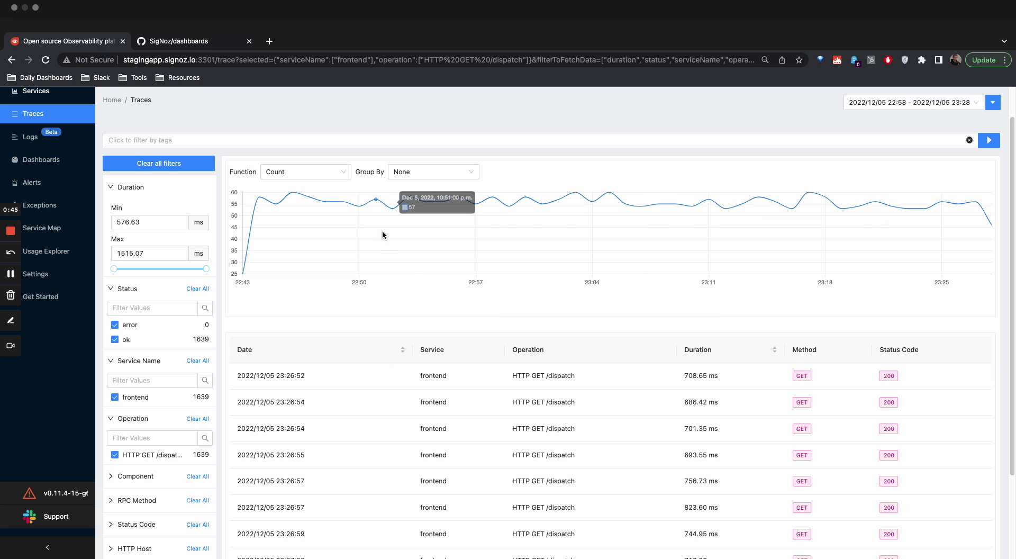
mouse_move(342, 214)
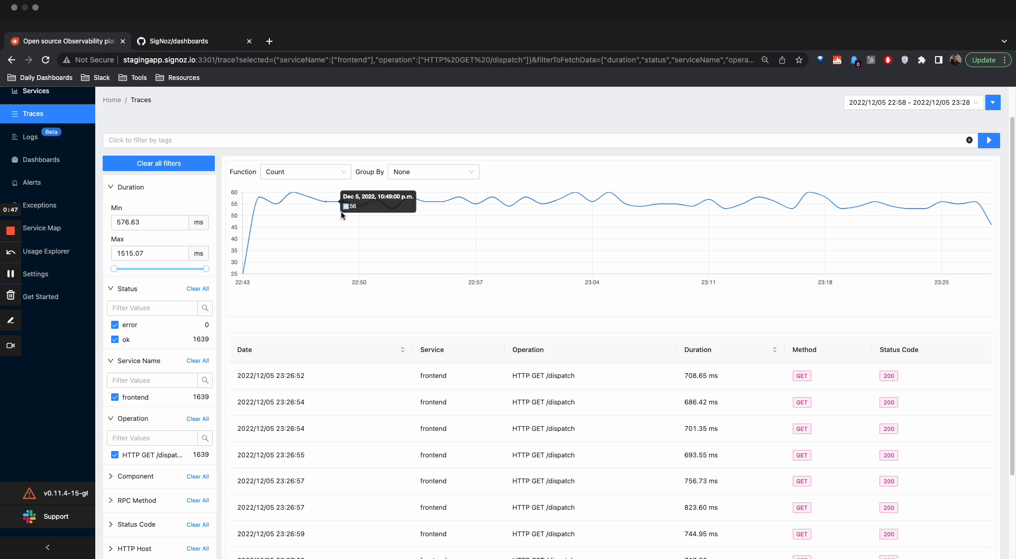
mouse_move(381, 211)
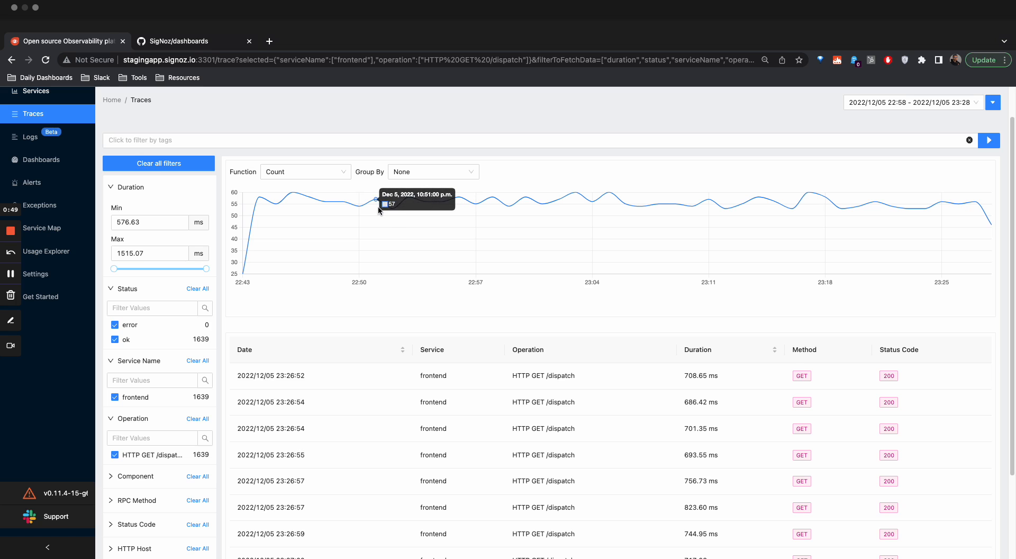
mouse_move(512, 229)
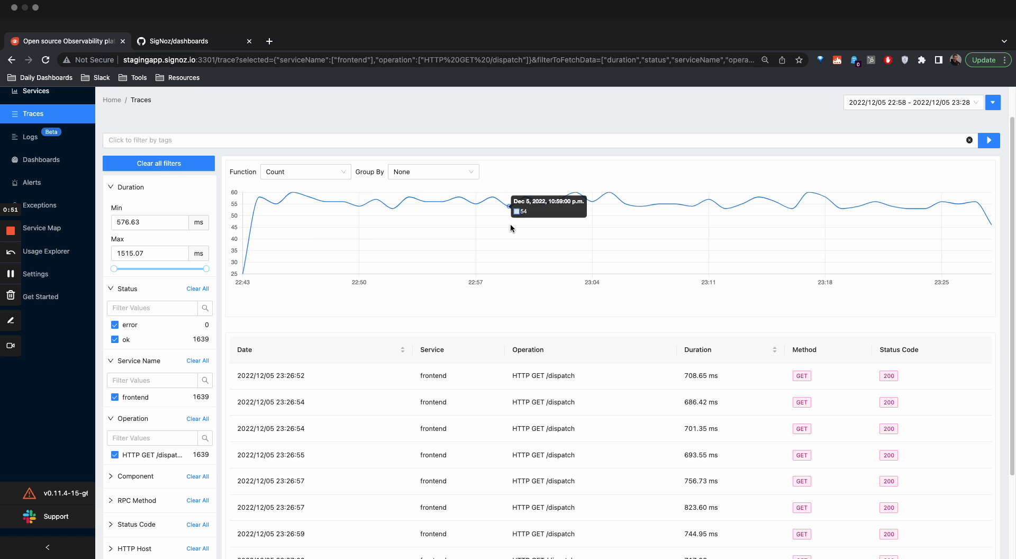
mouse_move(3, 167)
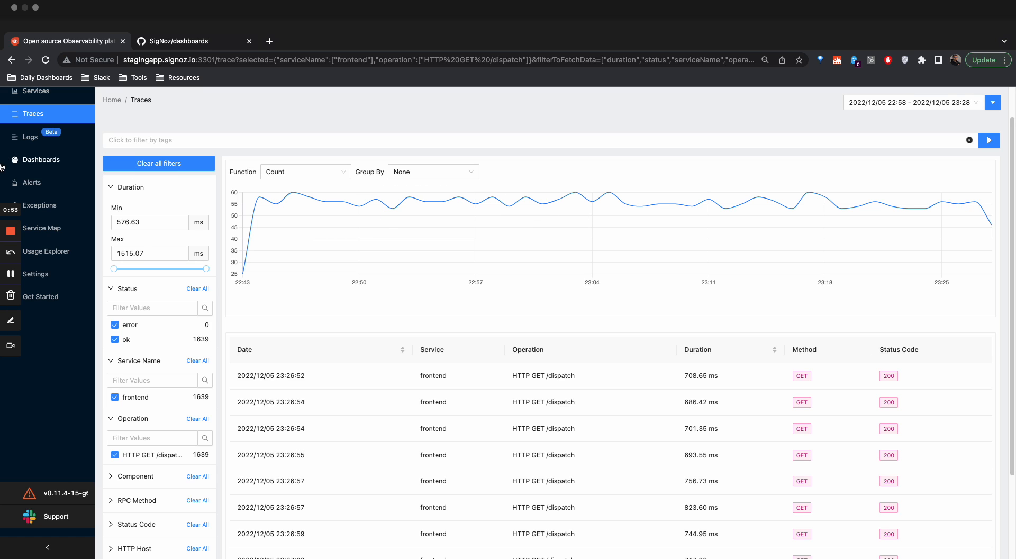
scroll(up, 3)
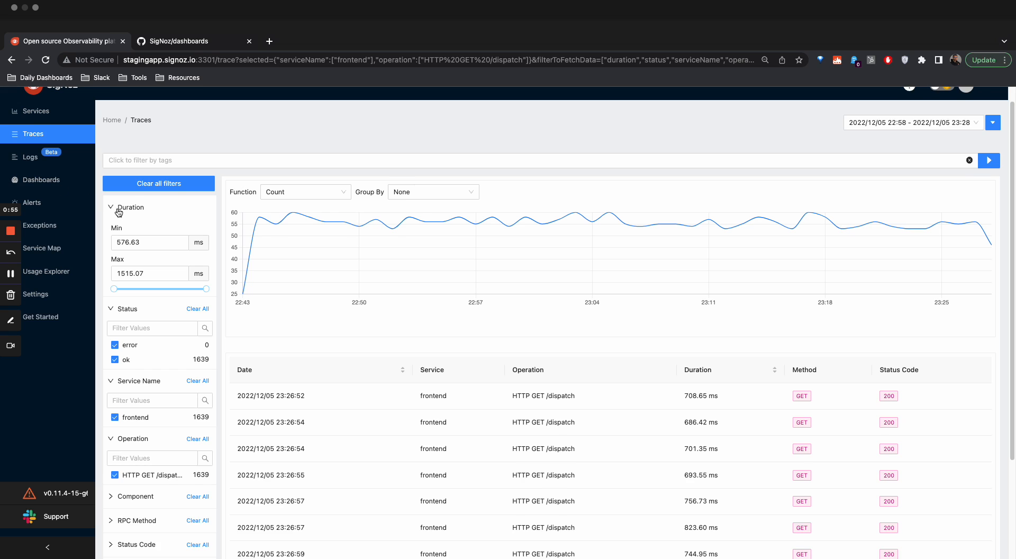
- Switch to the SigNoz/dashboards GitHub repository tab
click(193, 41)
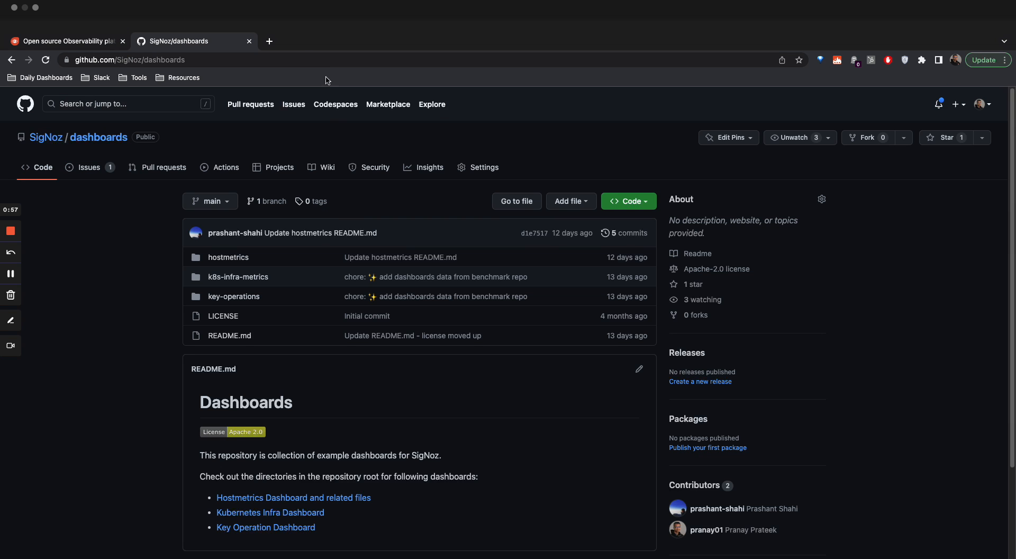
mouse_move(53, 147)
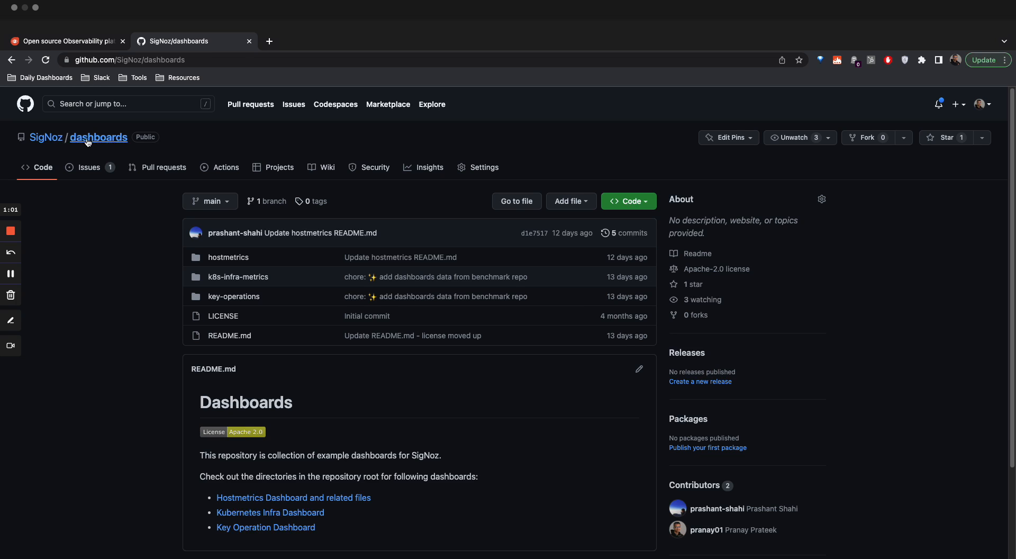
mouse_move(250, 265)
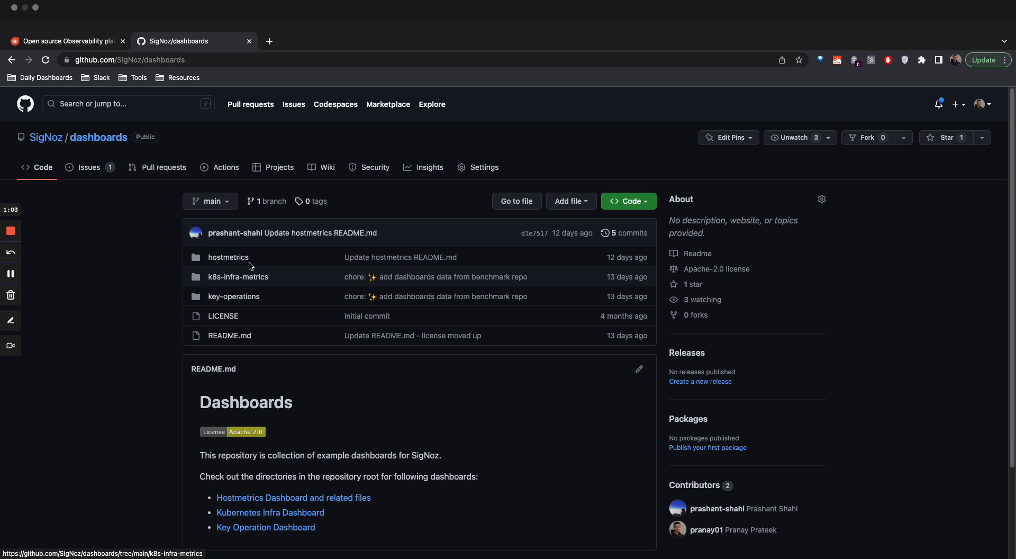
mouse_move(235, 290)
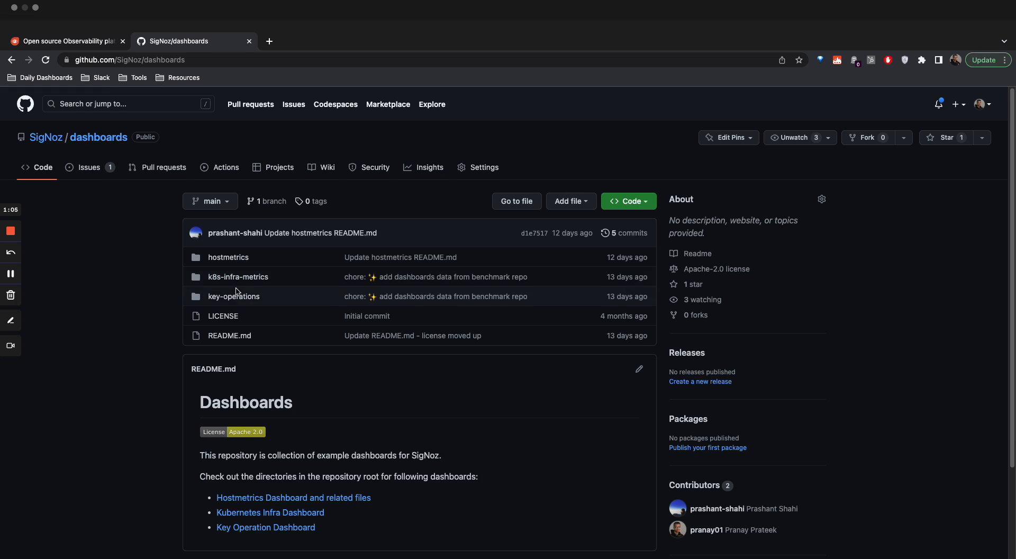
mouse_move(233, 296)
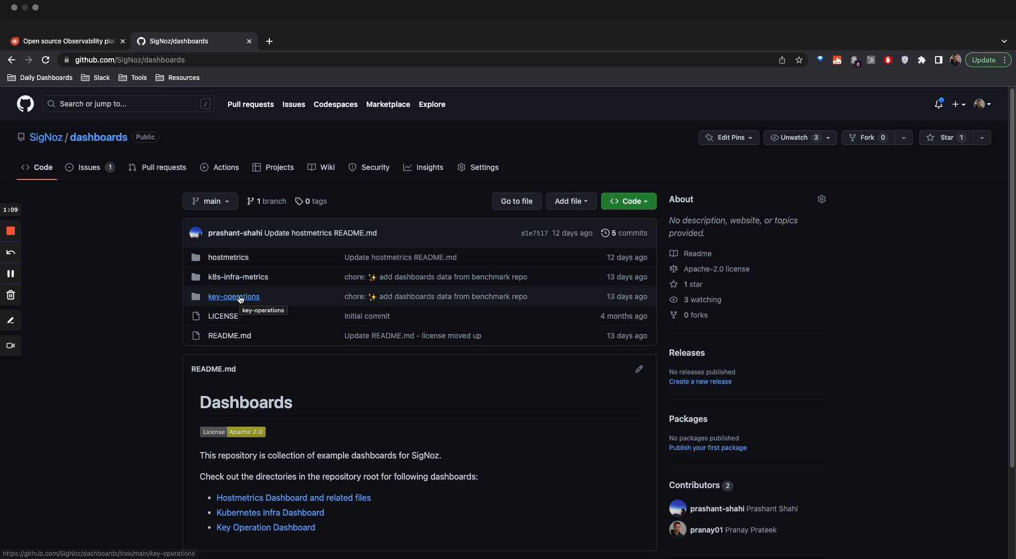
click(233, 297)
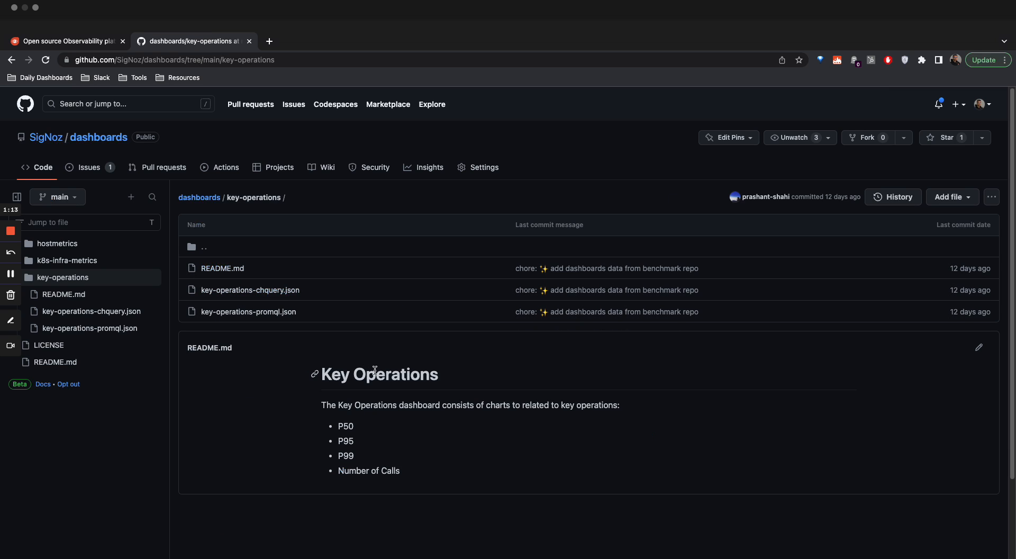
mouse_move(432, 406)
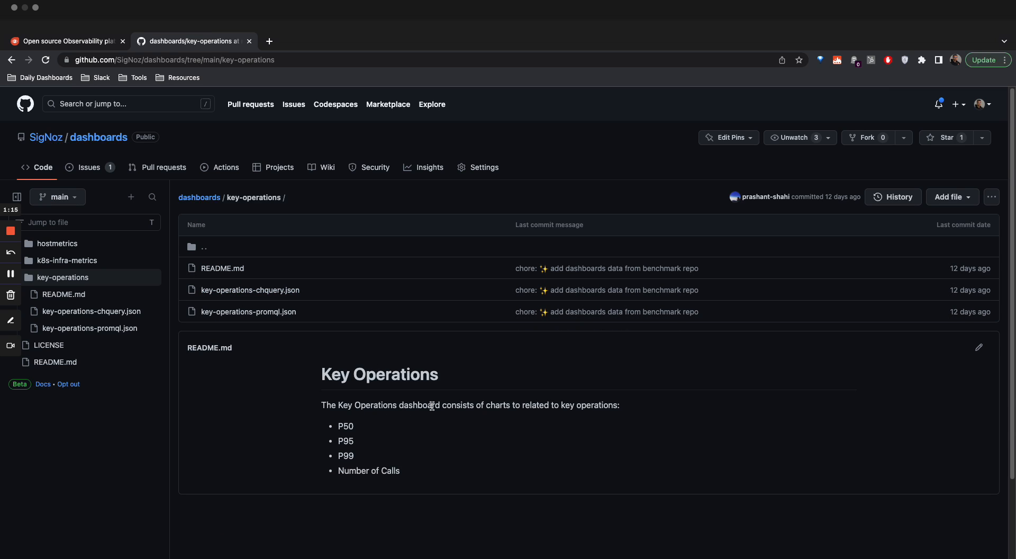
mouse_move(350, 436)
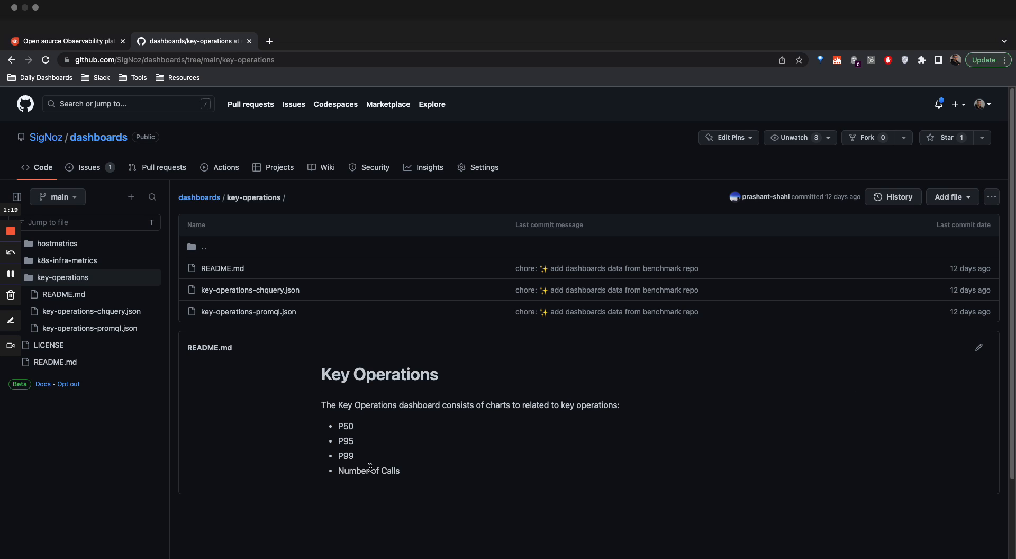
mouse_move(375, 470)
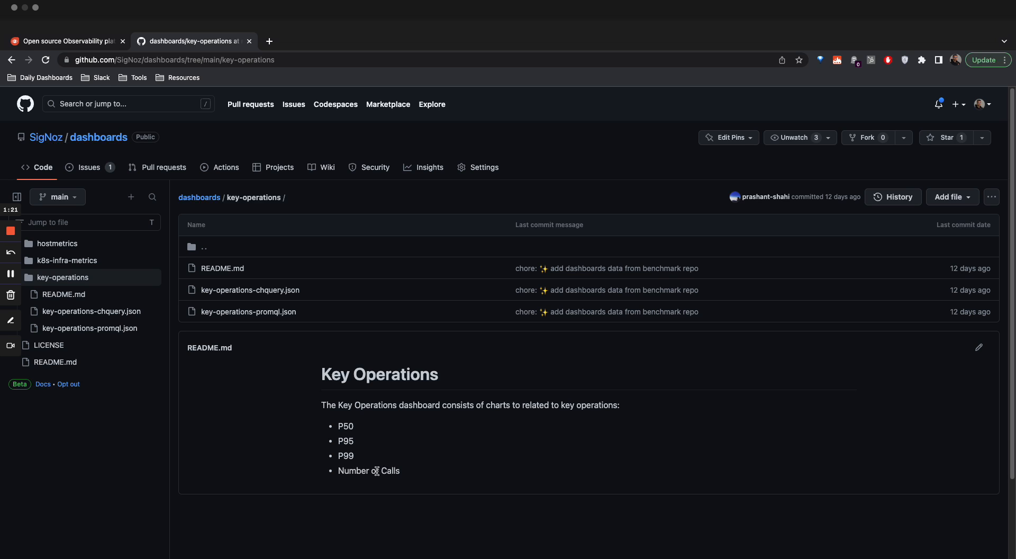
mouse_move(382, 408)
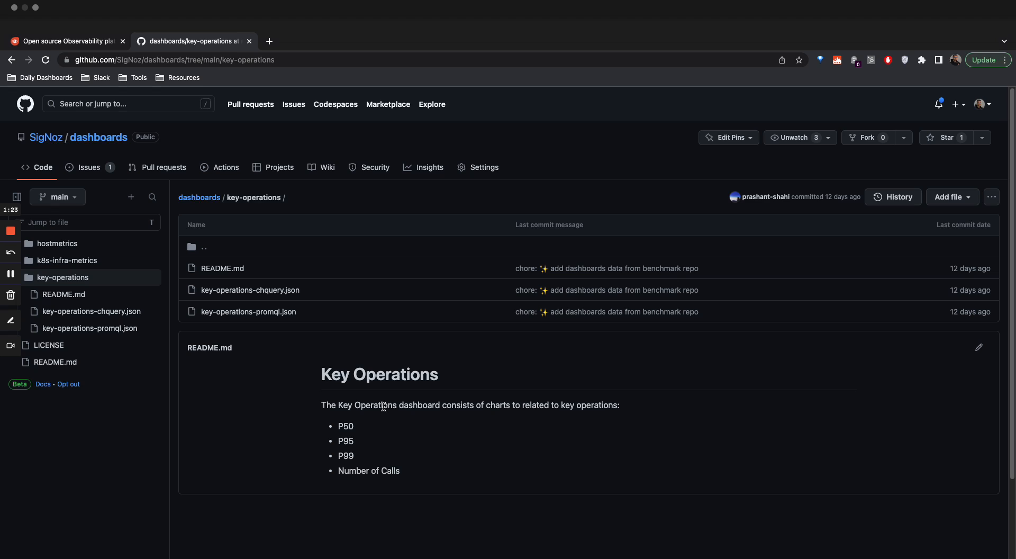
mouse_move(409, 396)
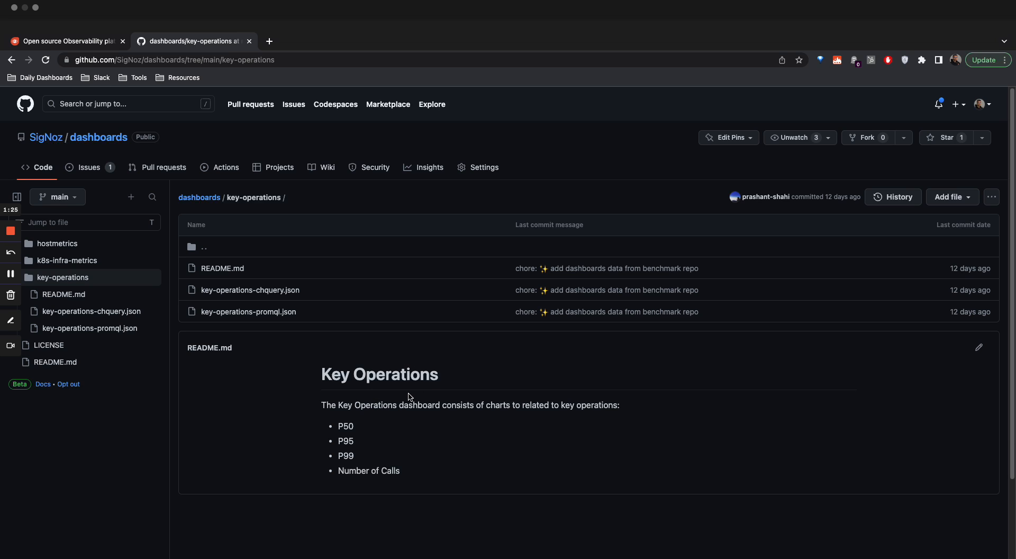
mouse_move(385, 381)
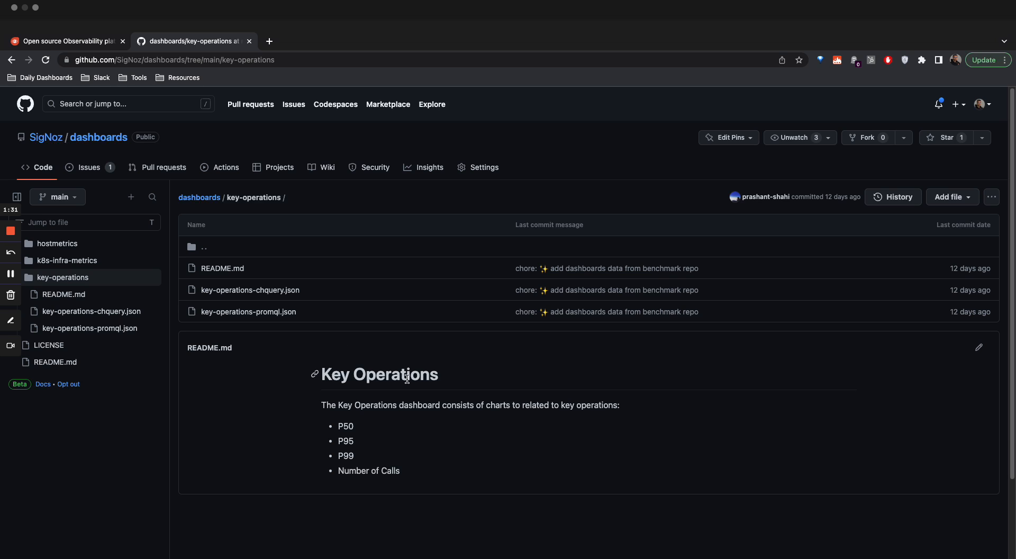
mouse_move(247, 312)
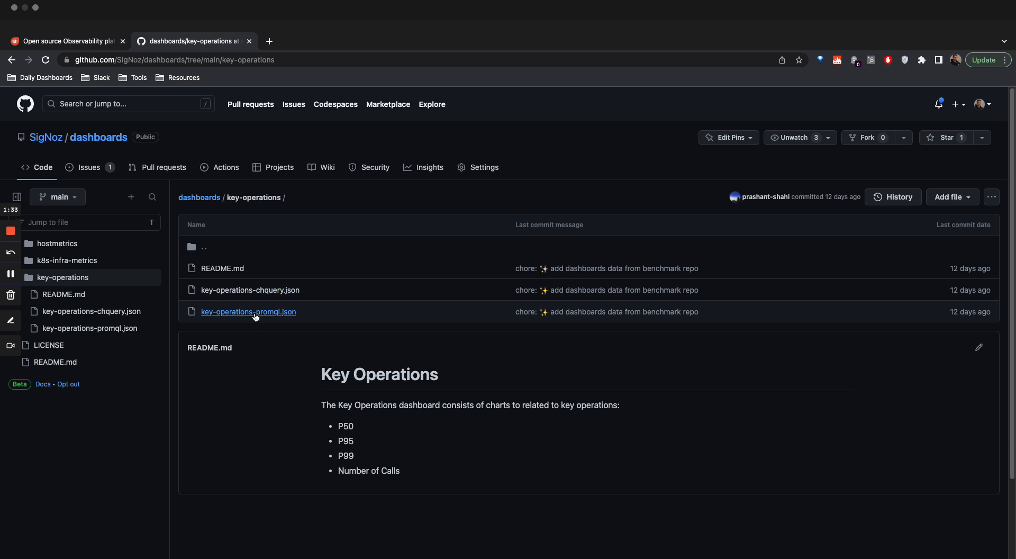
mouse_move(275, 319)
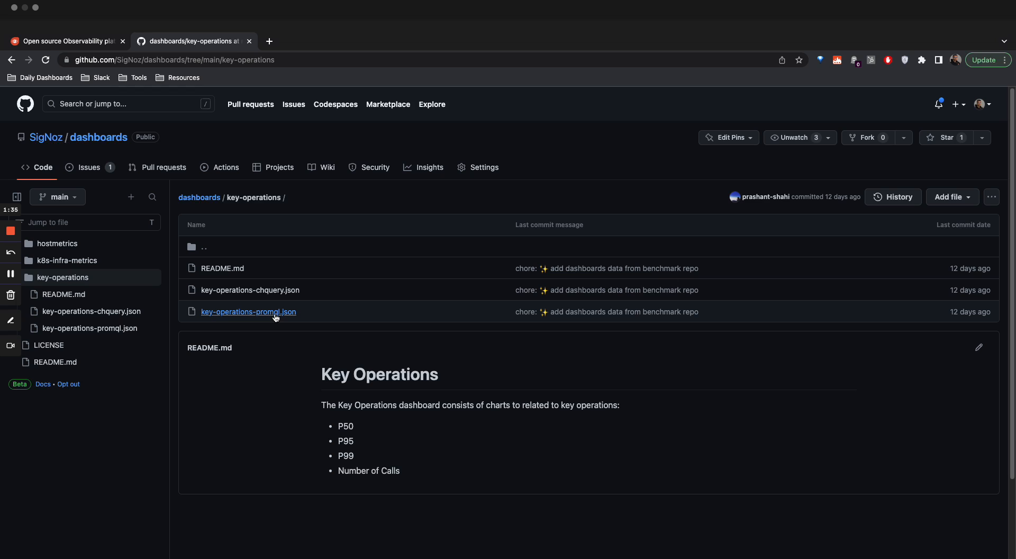
mouse_move(285, 319)
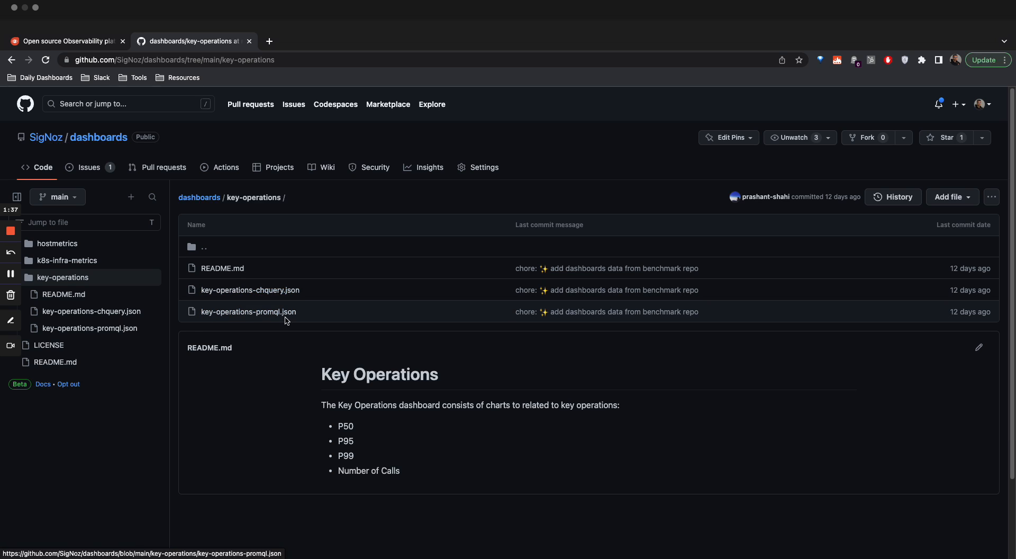
mouse_move(249, 290)
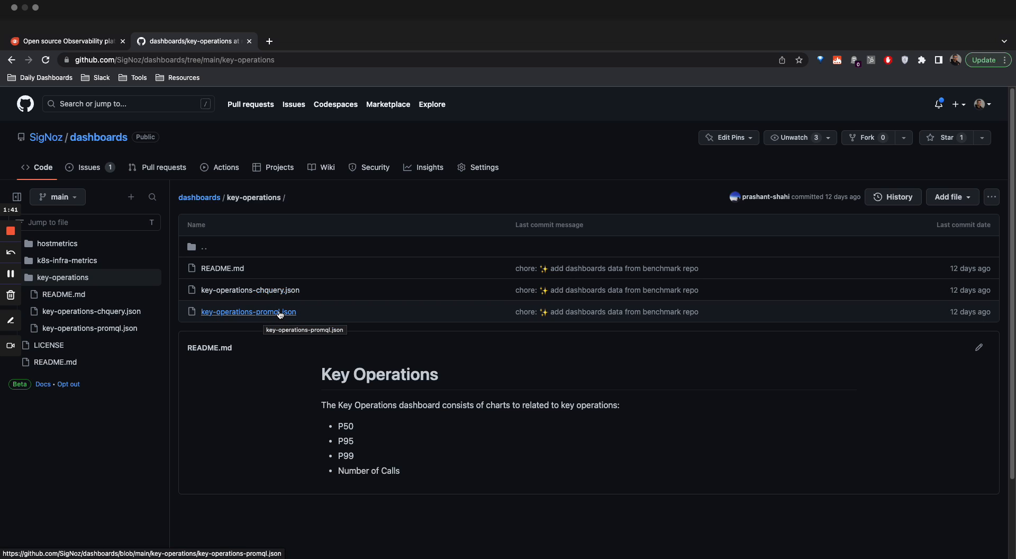
- Copy the raw contents of key-operations-promql.json from GitHub
click(248, 312)
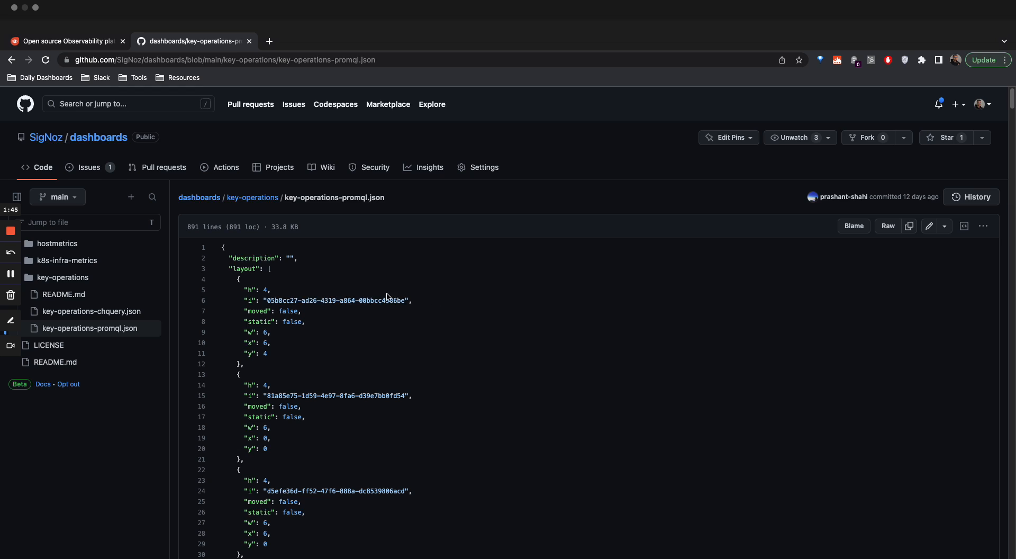
mouse_move(316, 207)
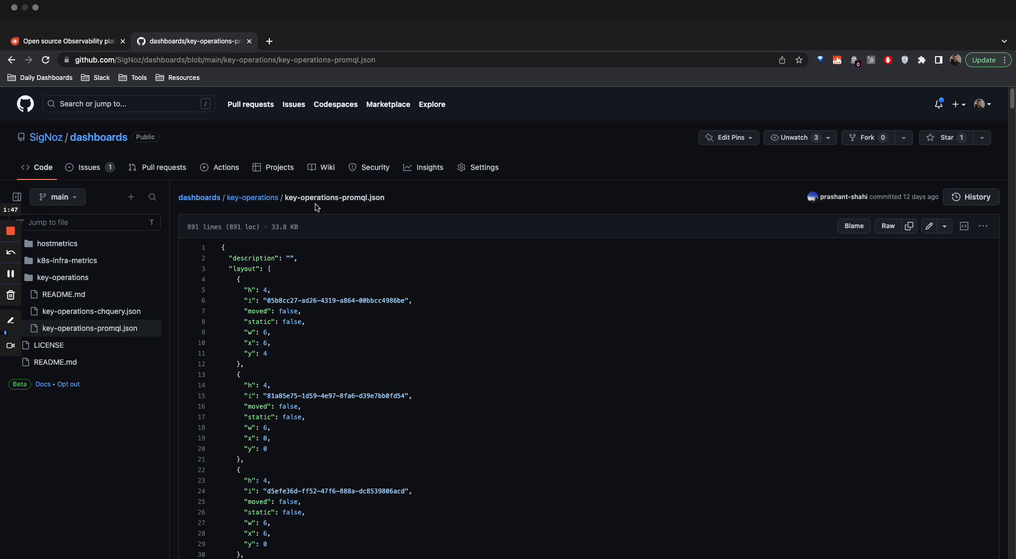
mouse_move(402, 195)
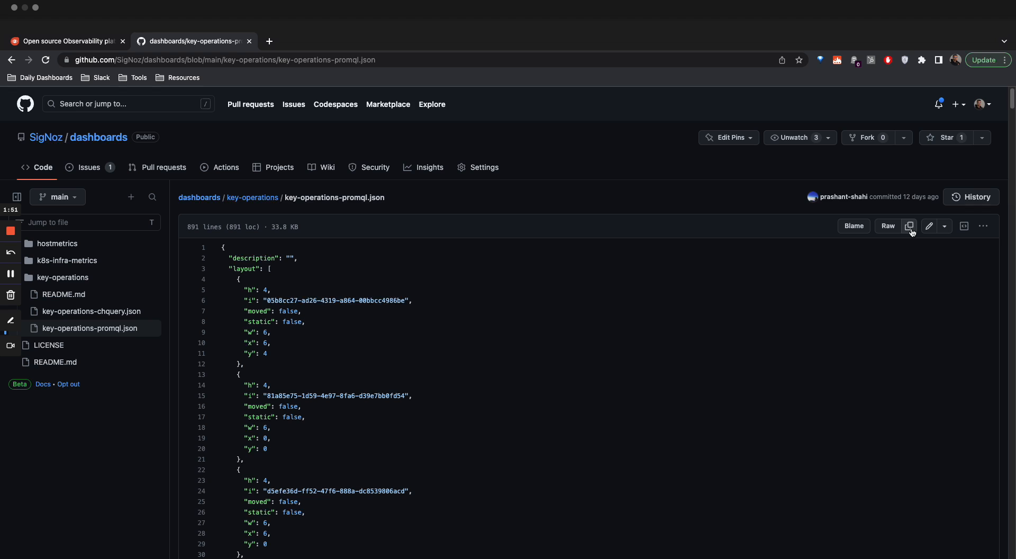
mouse_move(566, 262)
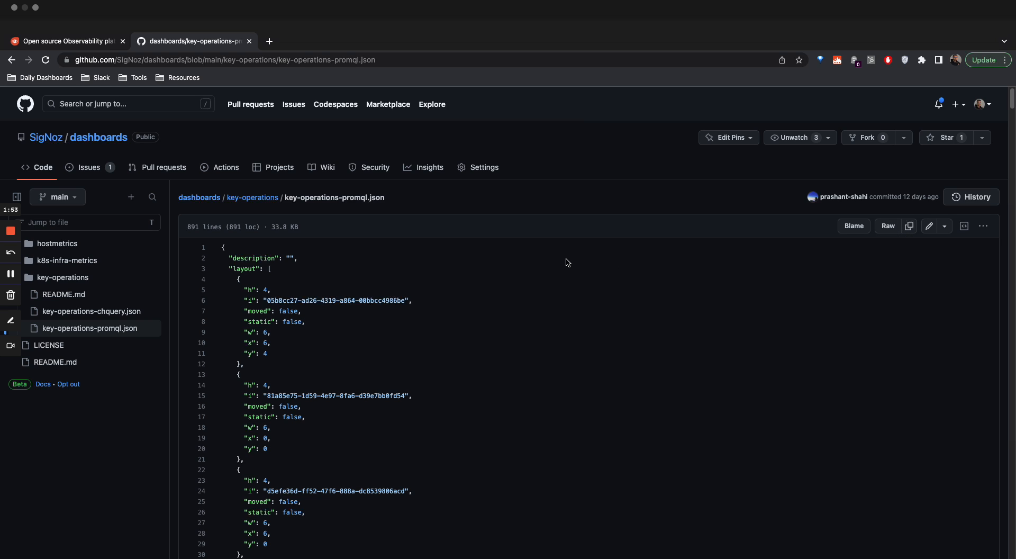
mouse_move(406, 381)
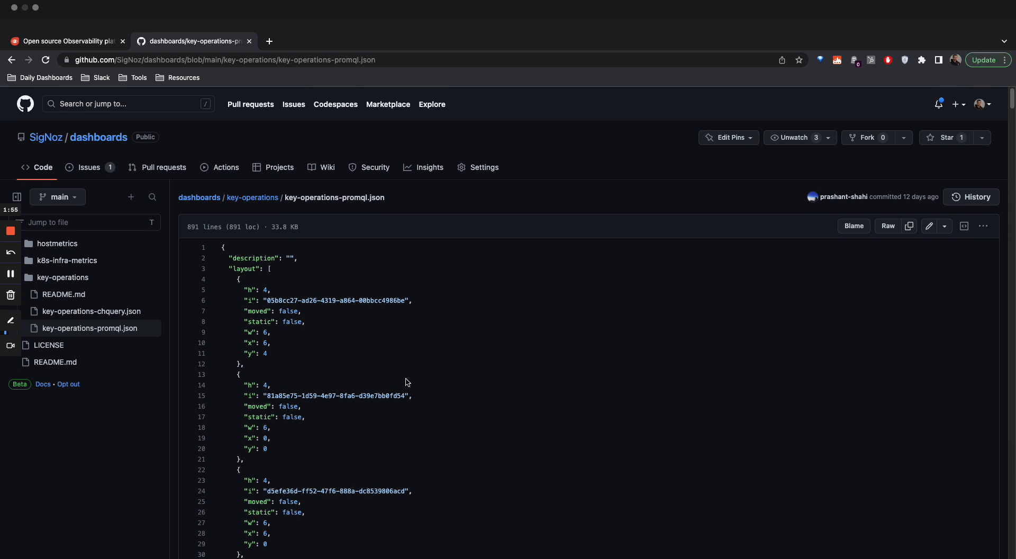
mouse_move(649, 337)
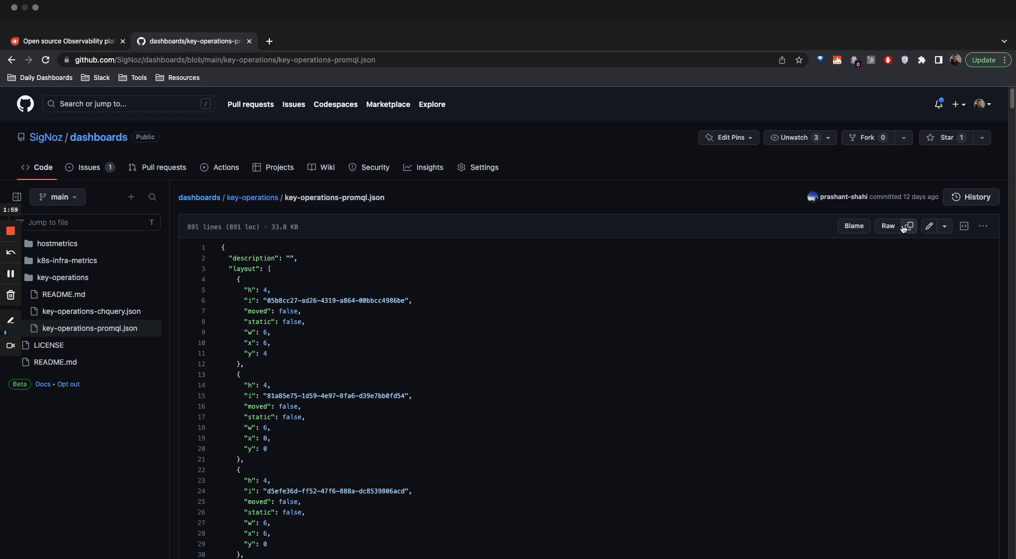
click(908, 225)
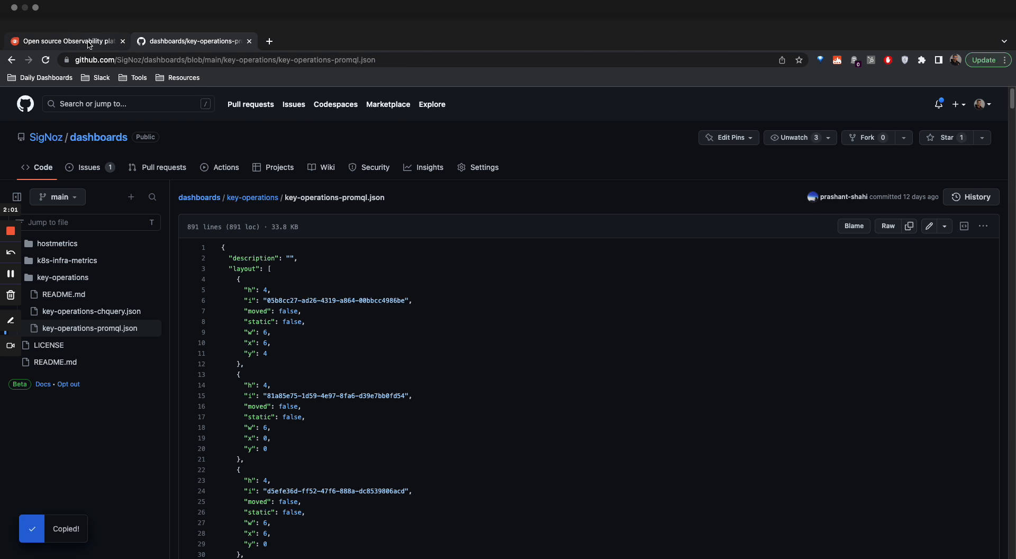
- Back in SigNoz, bring up the New Dashboard creation options
click(65, 41)
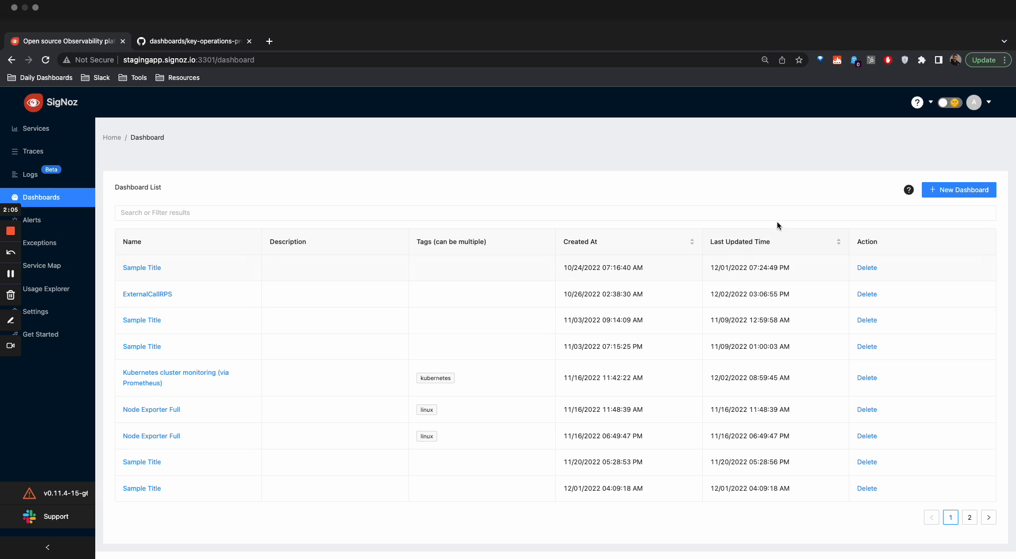
click(960, 189)
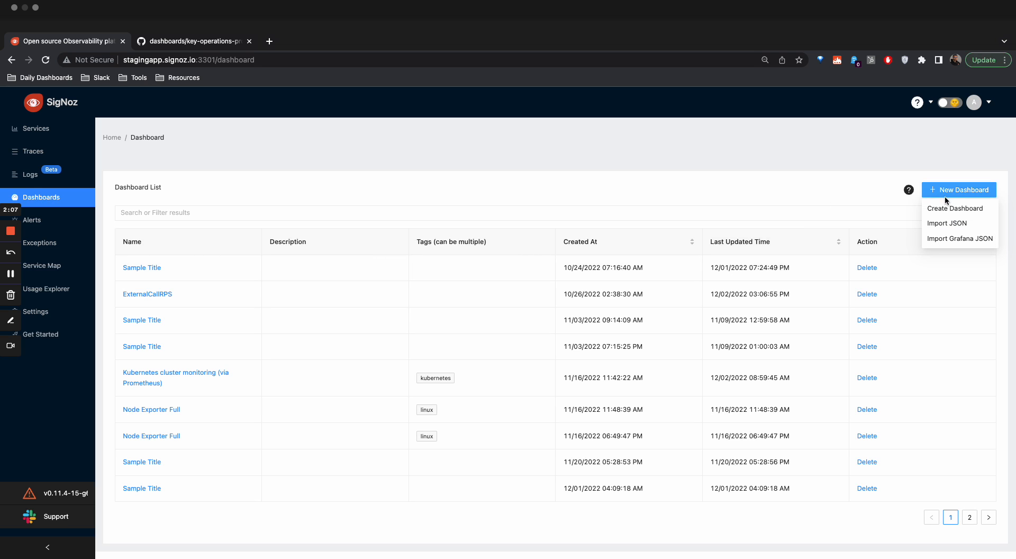
mouse_move(946, 223)
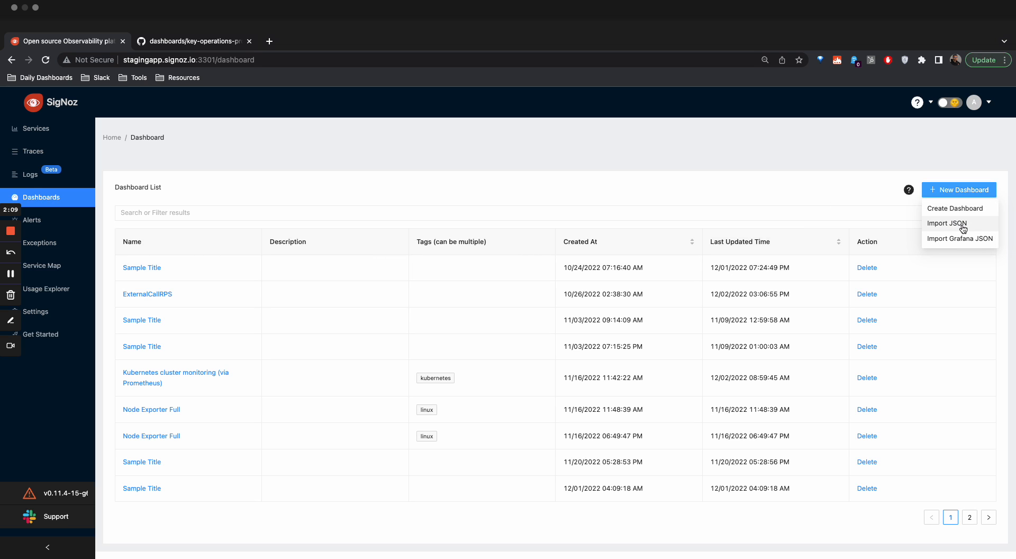
- Import the copied key-operations-promql.json via Import JSON and load it as a dashboard
click(945, 224)
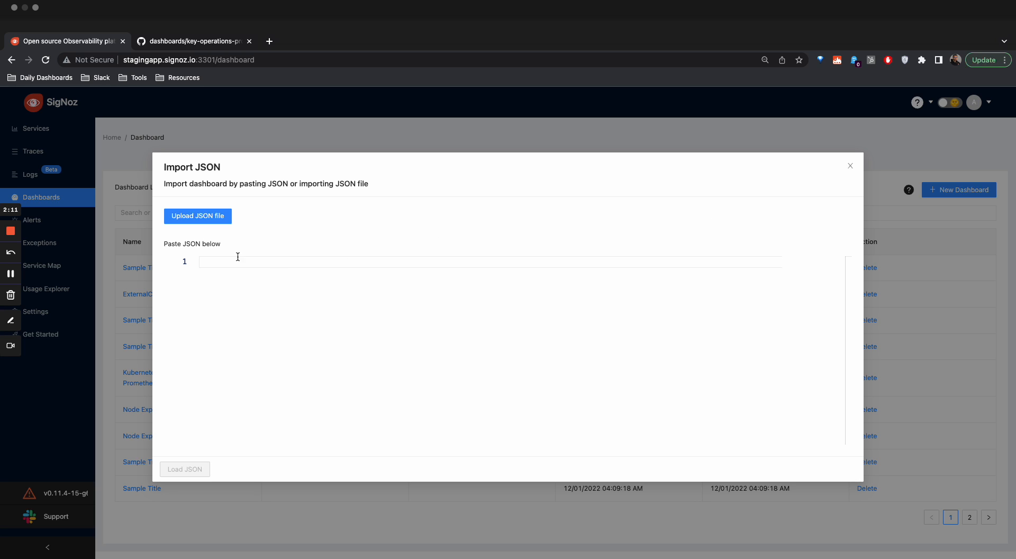
click(193, 41)
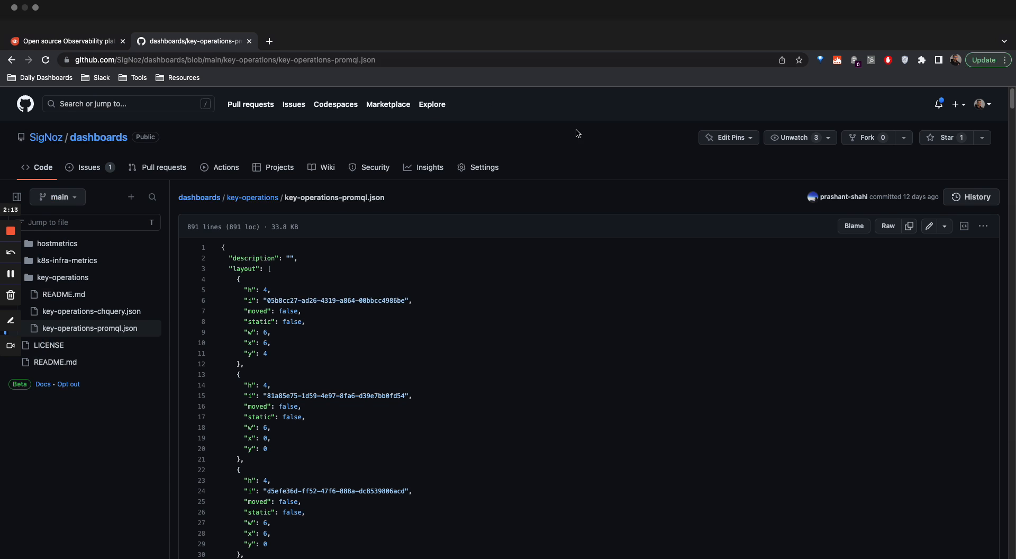
click(910, 225)
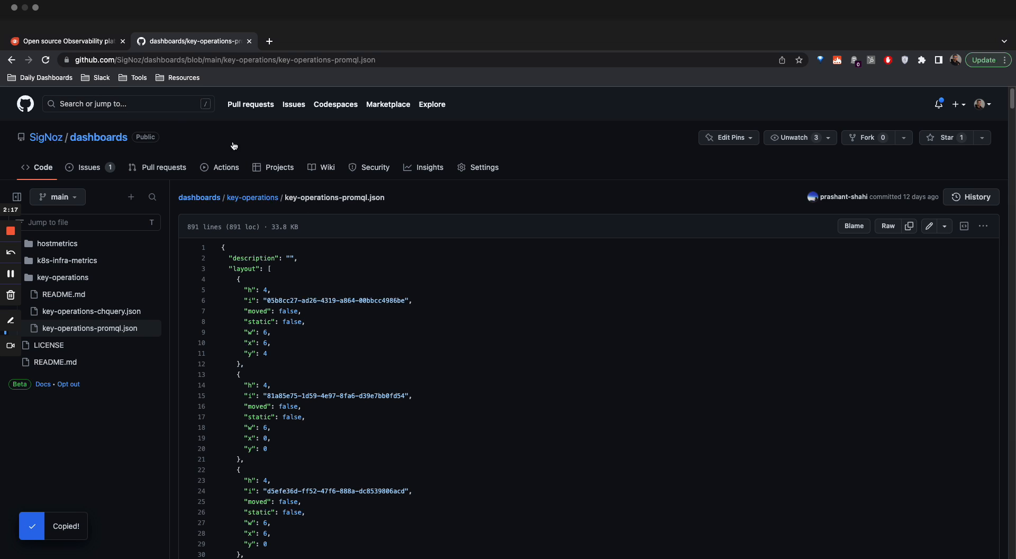
click(65, 41)
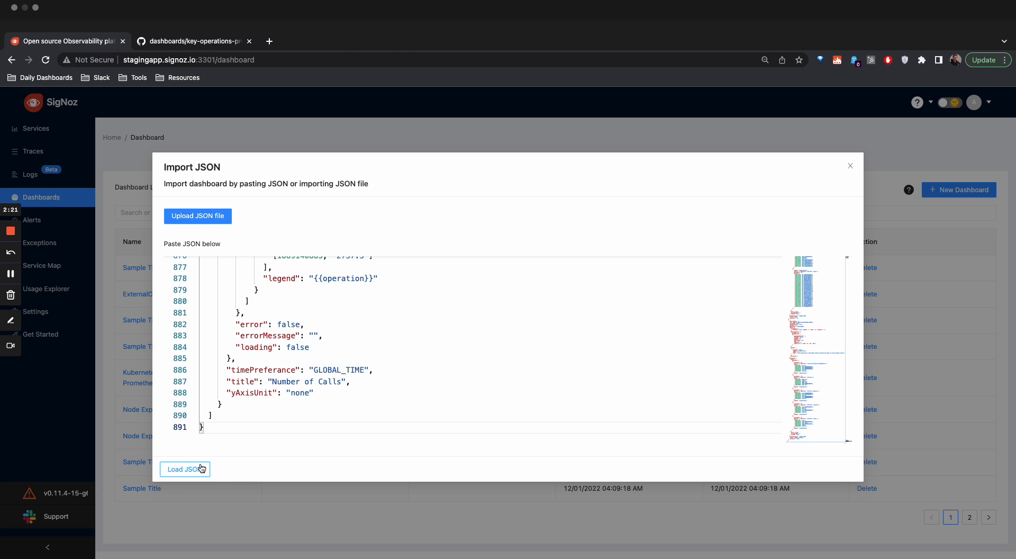
click(184, 469)
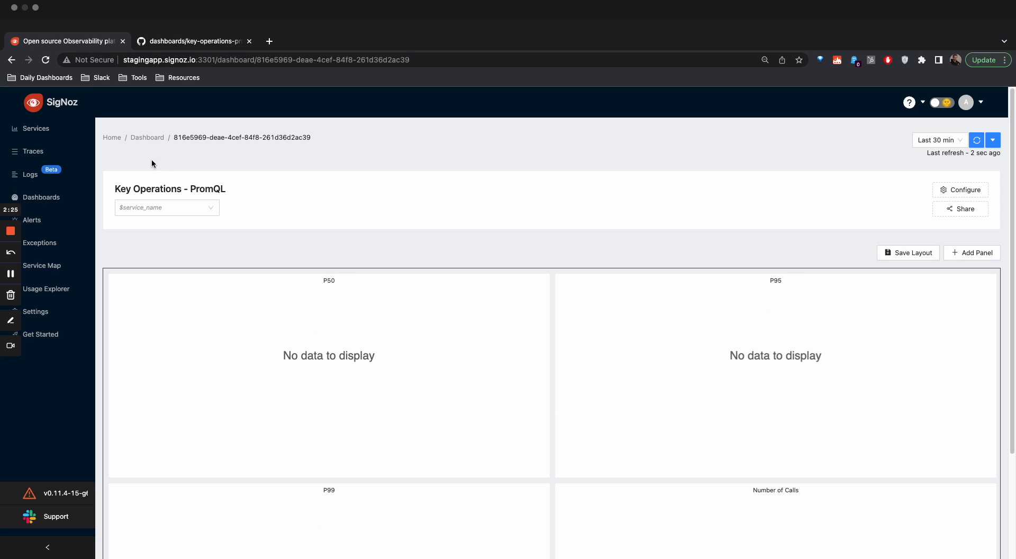
mouse_move(970, 432)
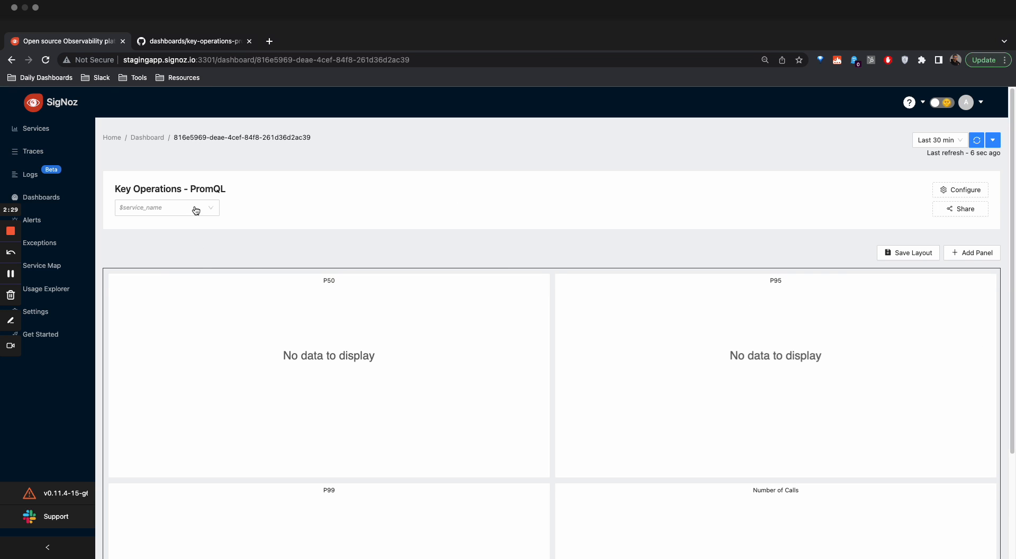
- Set the service_name variable to frontend and reload the dashboard charts
click(166, 207)
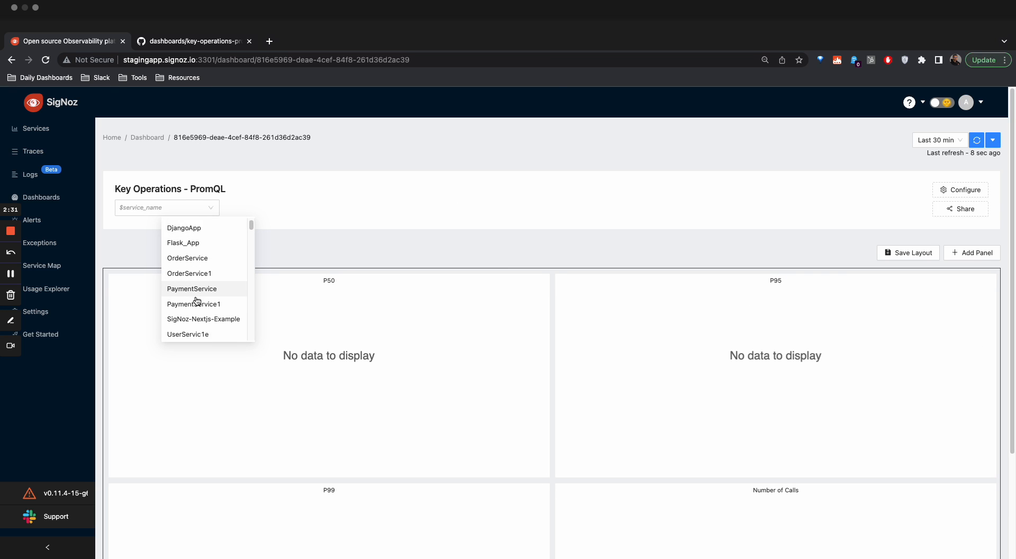
scroll(down, 3)
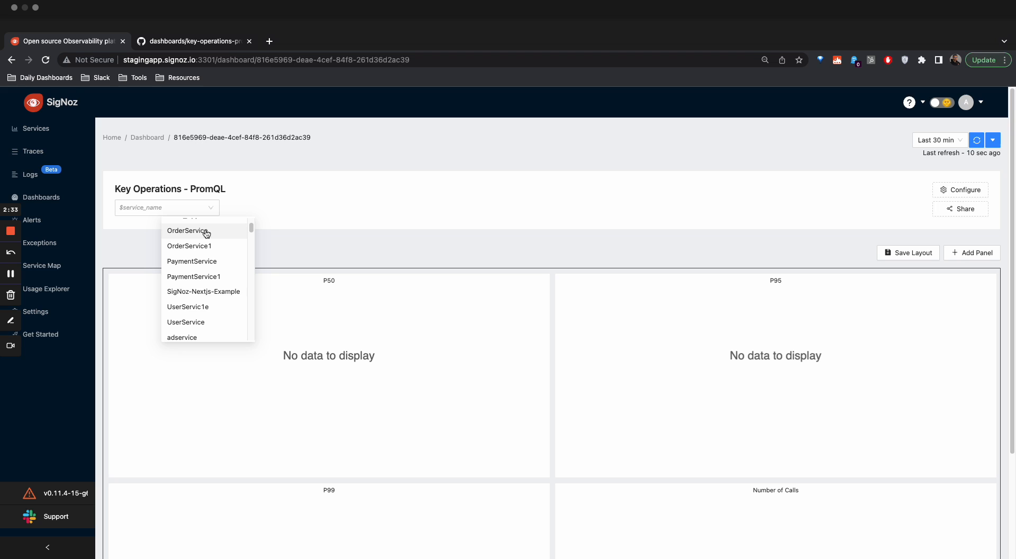
scroll(down, 3)
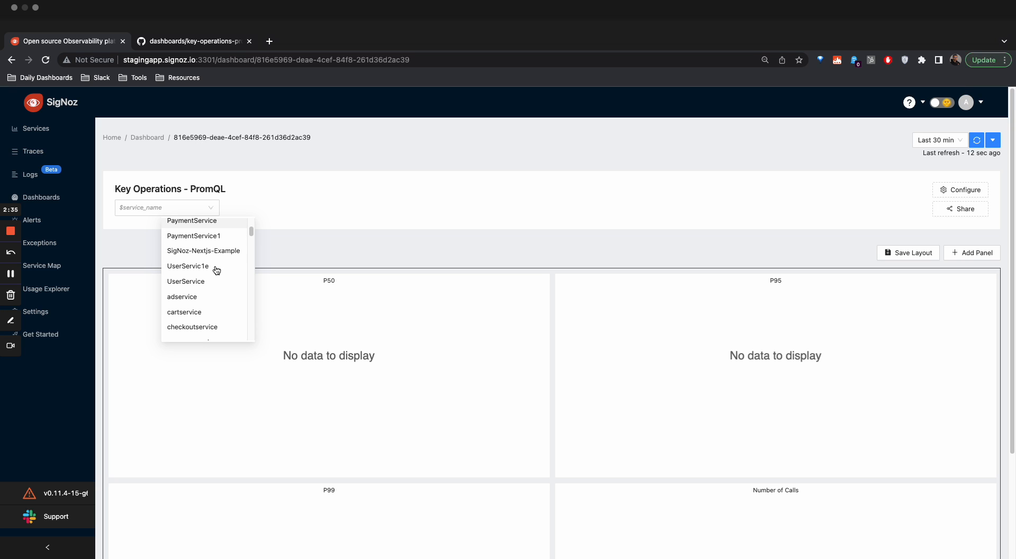
scroll(down, 3)
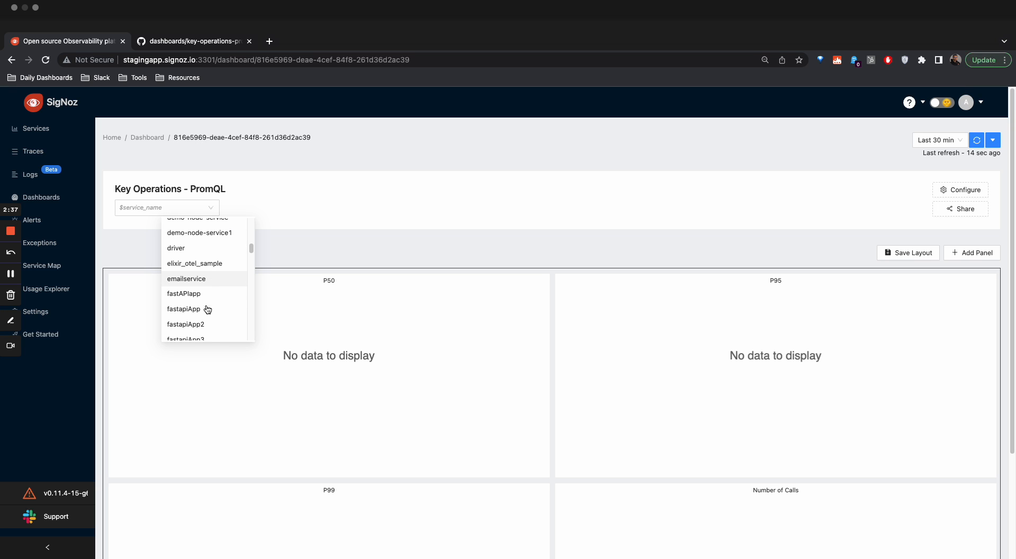
scroll(down, 3)
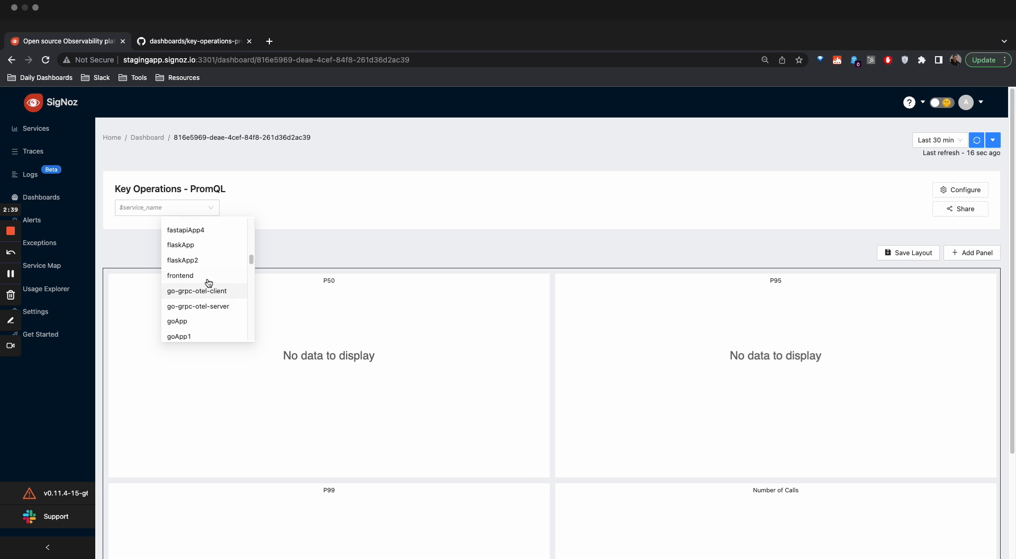
click(180, 275)
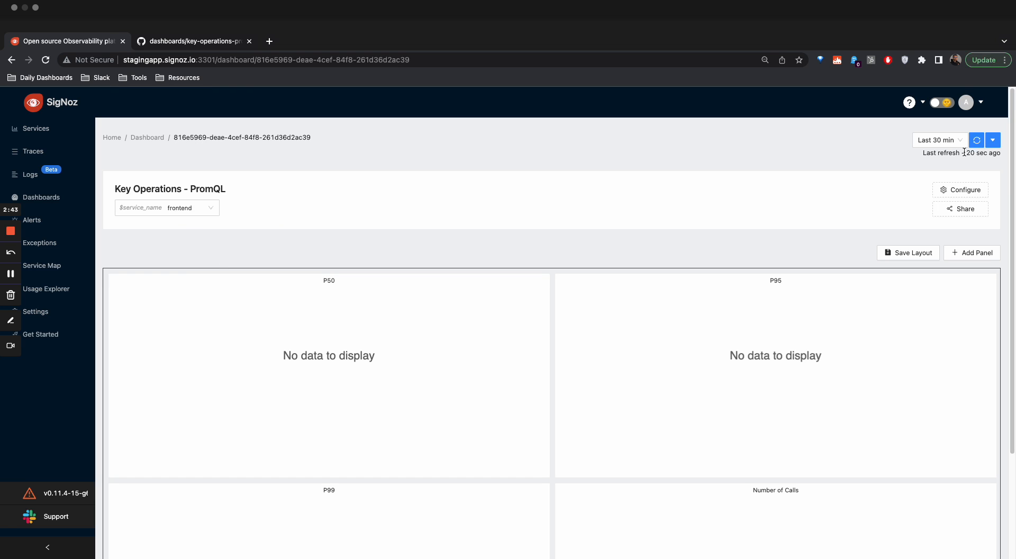
click(977, 139)
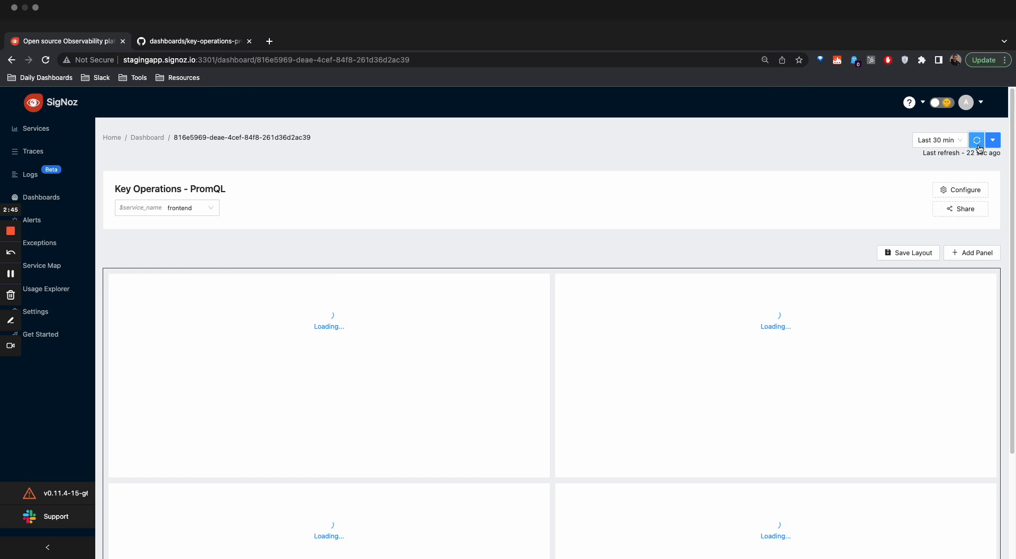
- Refresh and scroll through the frontend P50, P95, P99 and Number of Calls charts
click(976, 140)
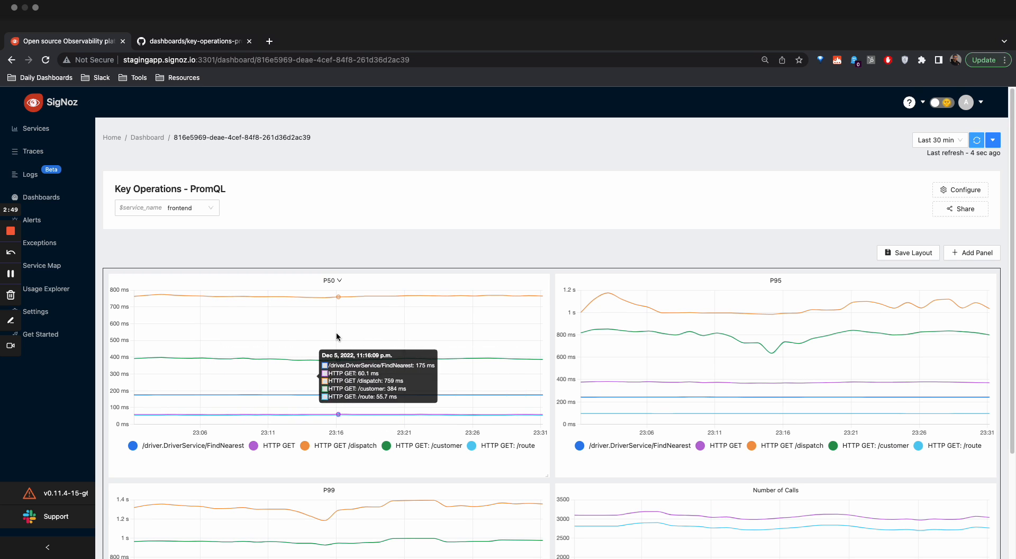
scroll(down, 3)
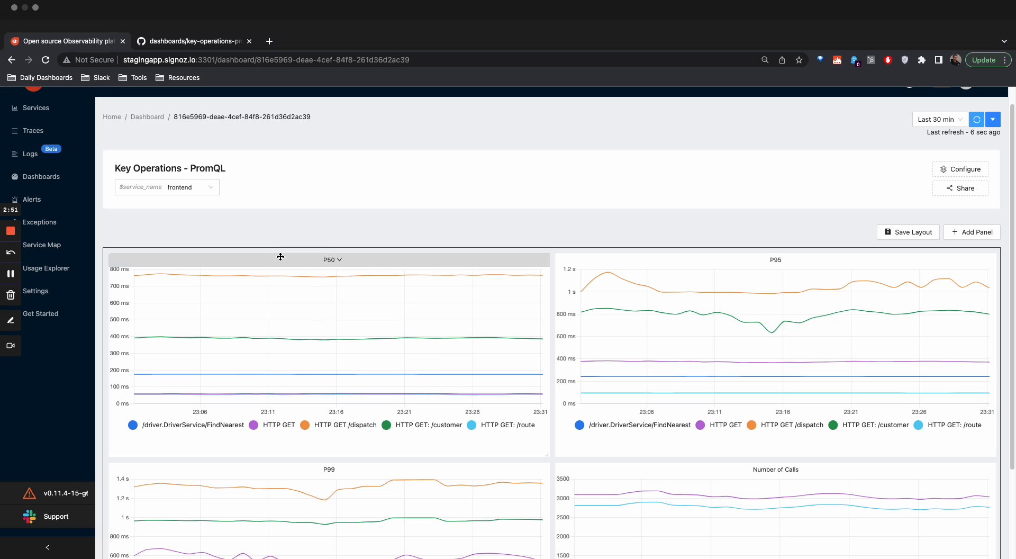
mouse_move(698, 282)
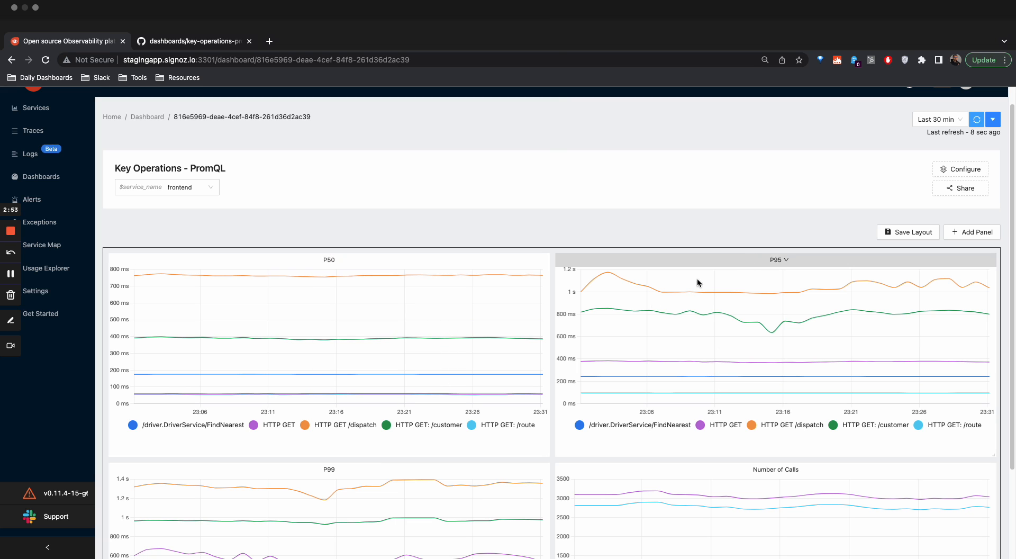
scroll(up, 3)
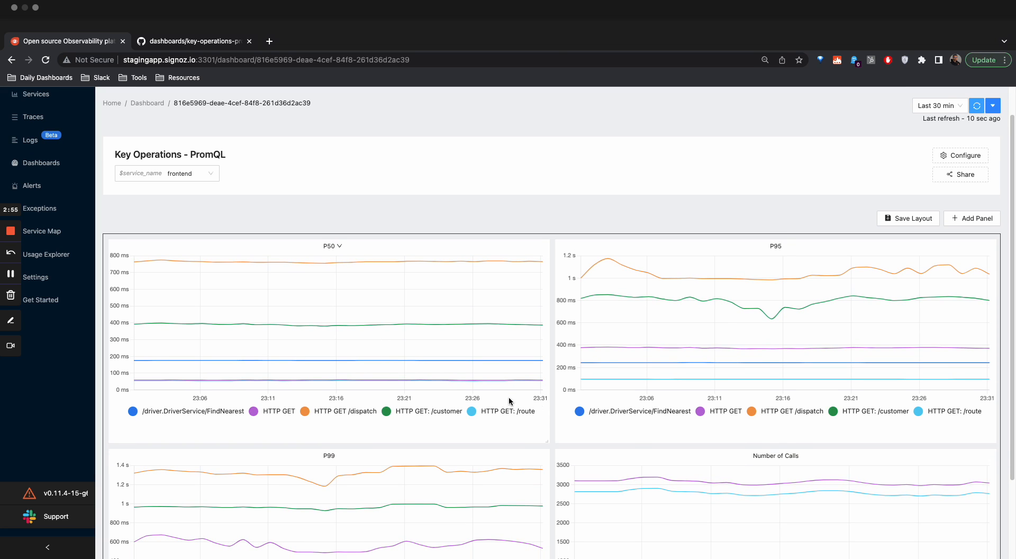
mouse_move(391, 275)
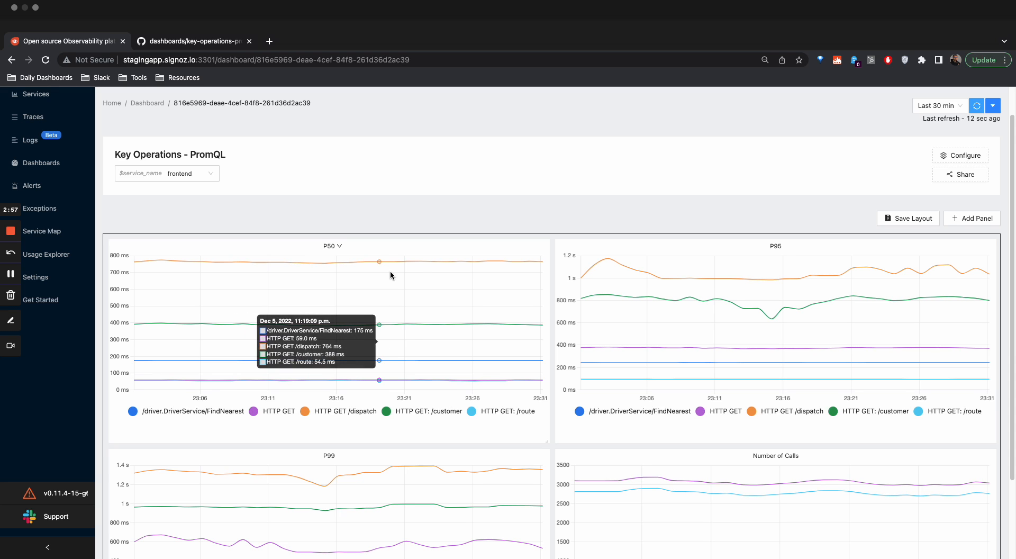
mouse_move(267, 416)
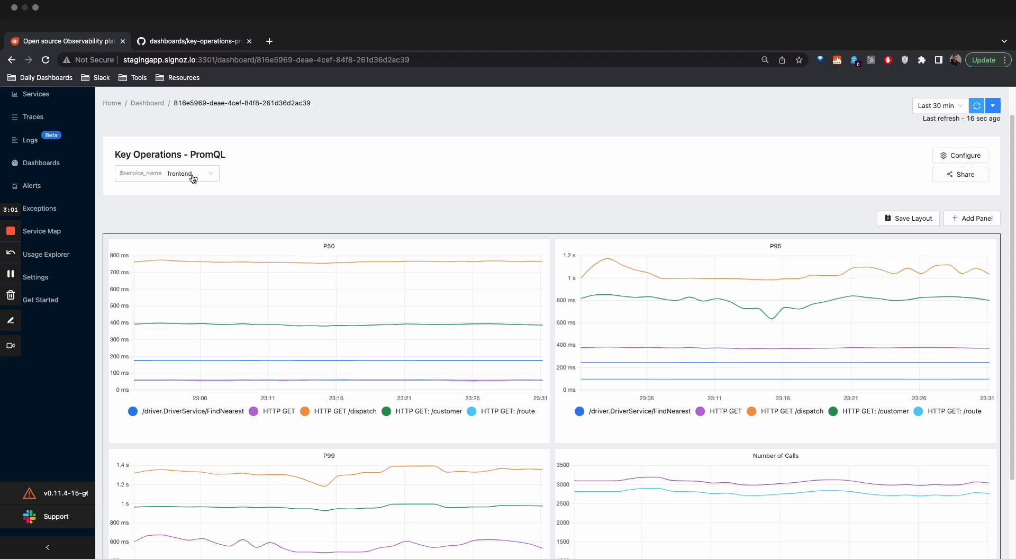
mouse_move(647, 361)
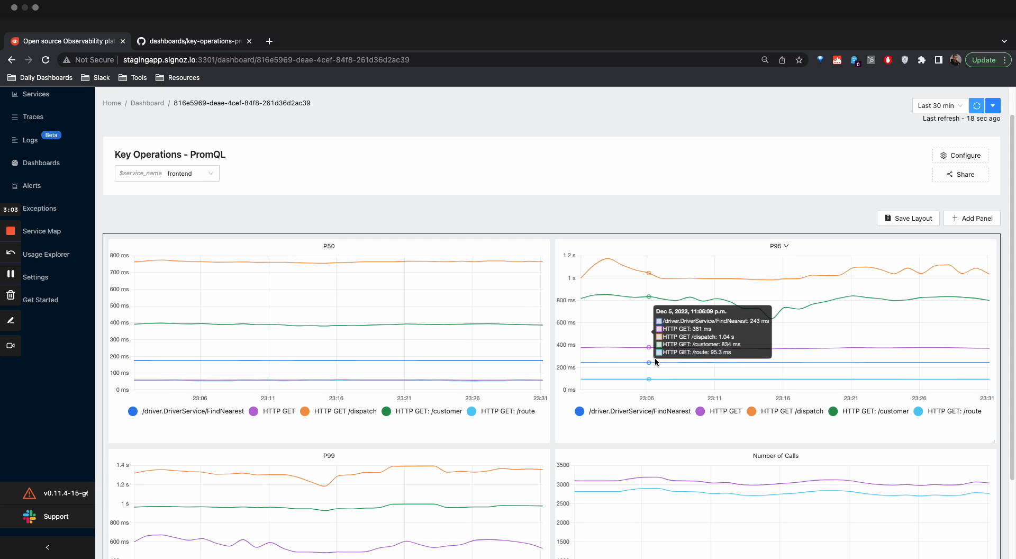
scroll(down, 3)
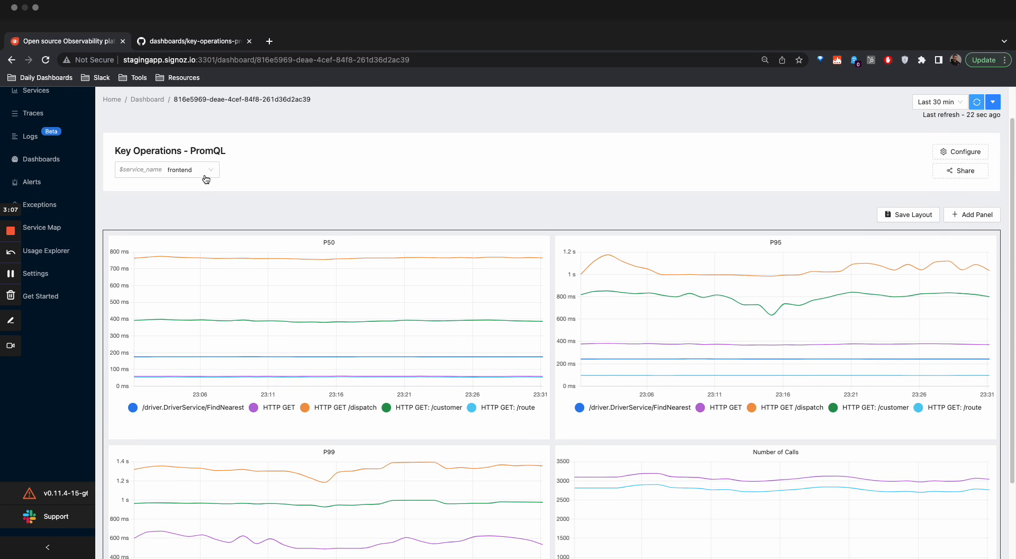
- Set service_name to route and reload so the charts plot only HTTP GET /route
click(166, 170)
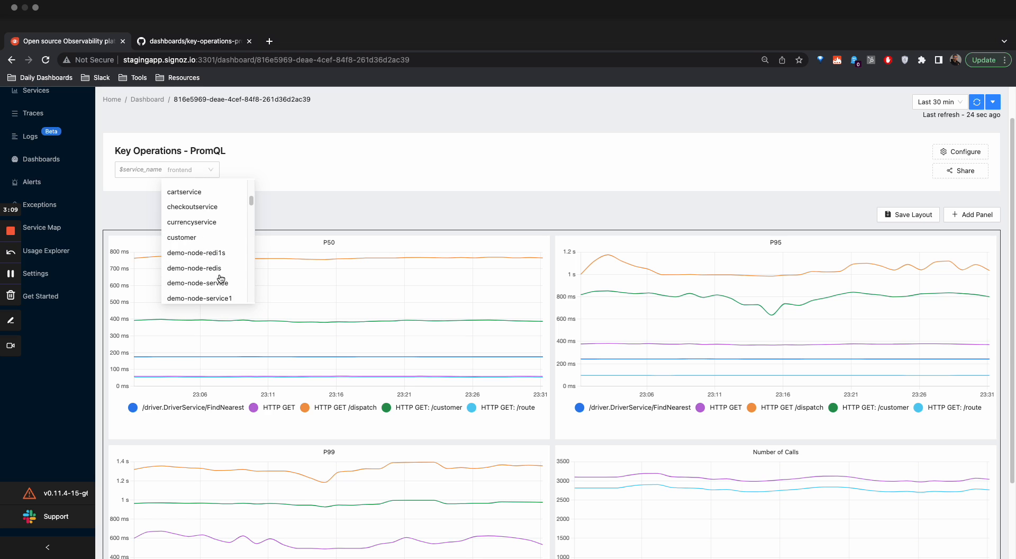
scroll(down, 3)
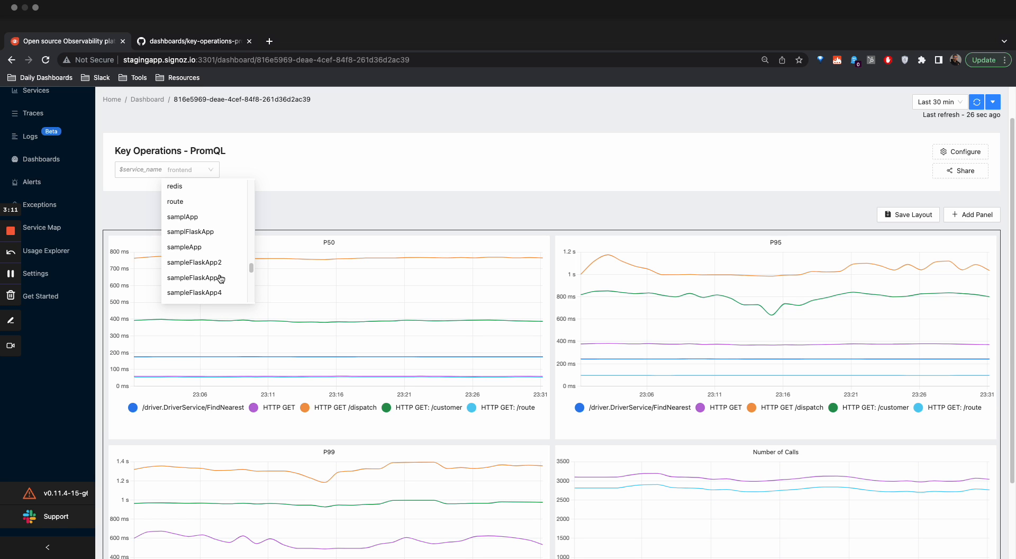
click(175, 201)
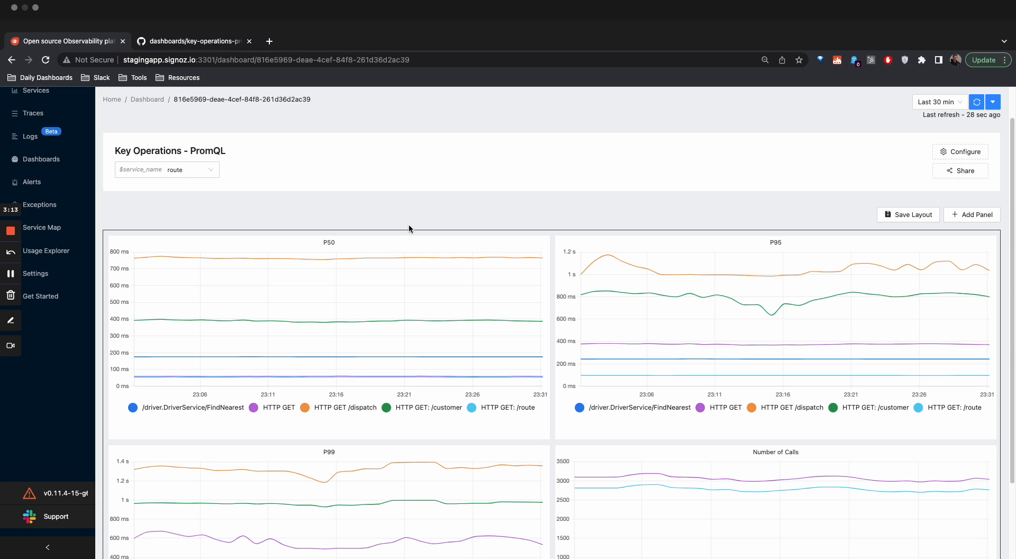
click(976, 102)
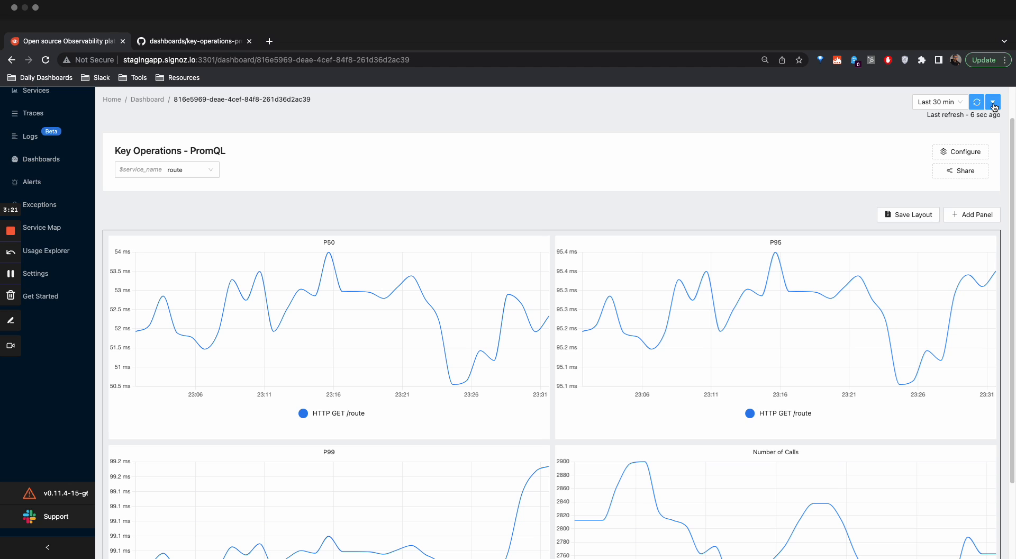
click(991, 101)
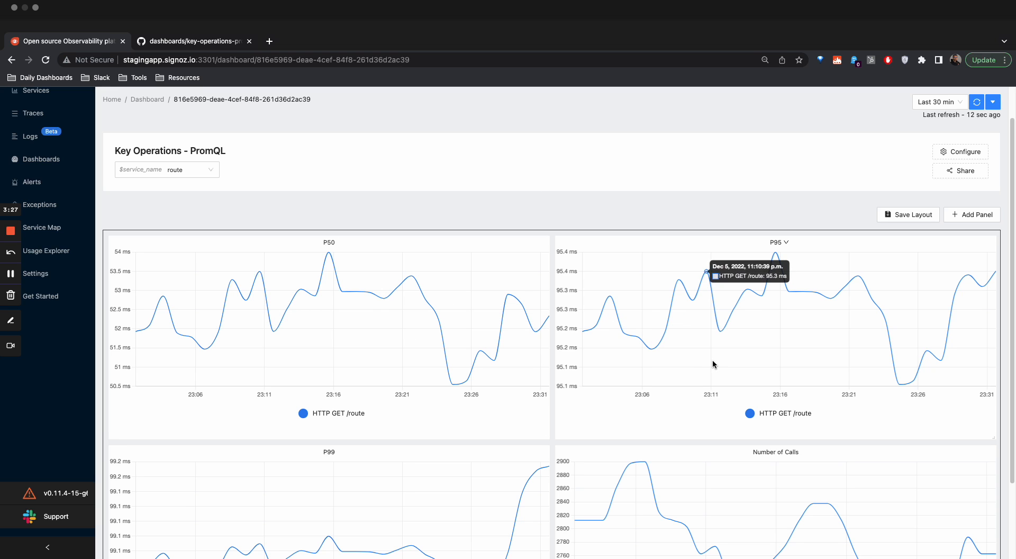
mouse_move(510, 296)
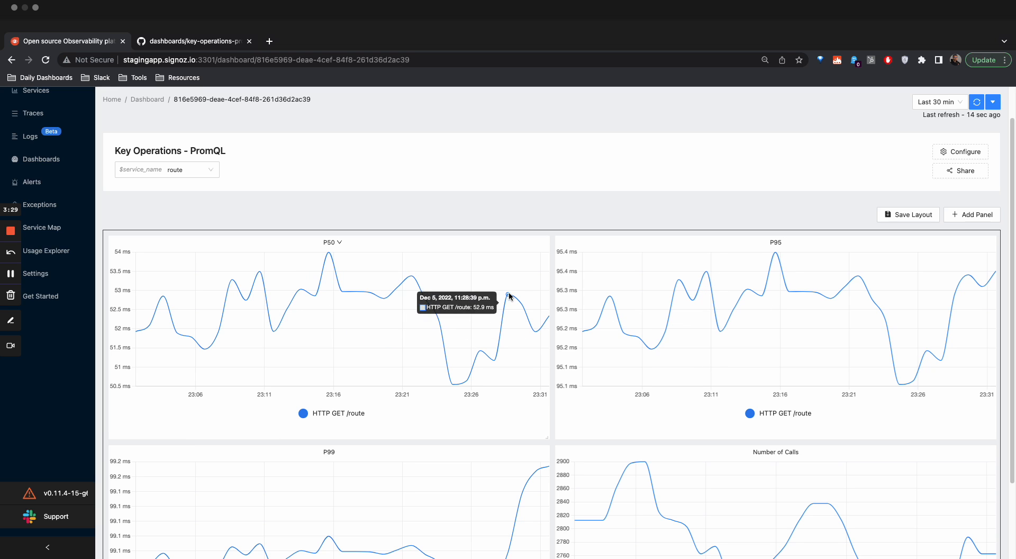
mouse_move(732, 136)
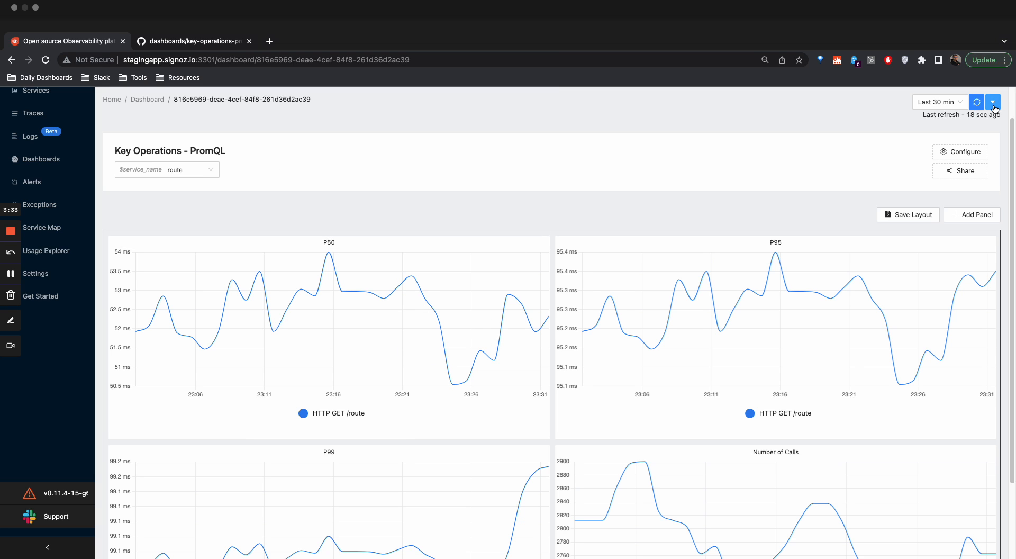
click(992, 101)
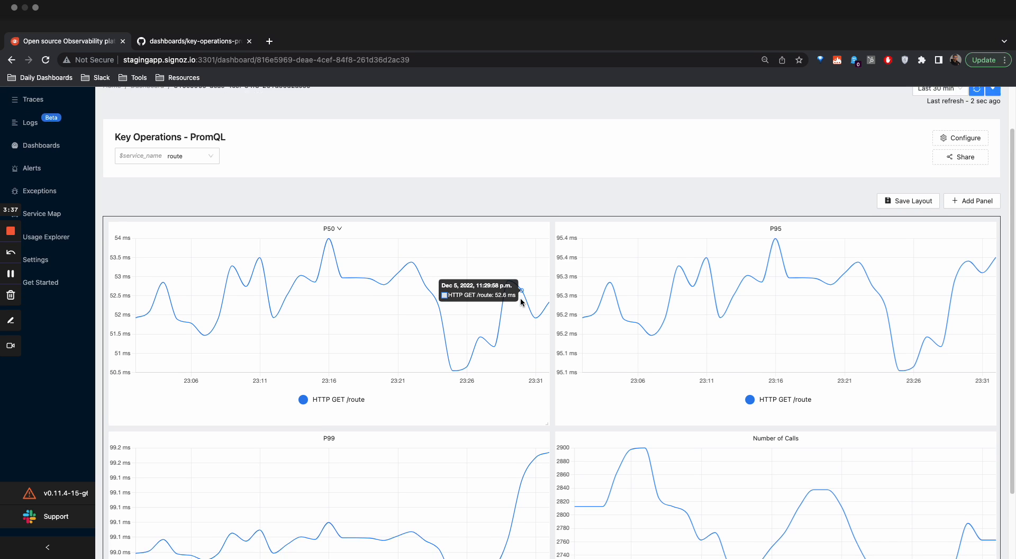
scroll(down, 3)
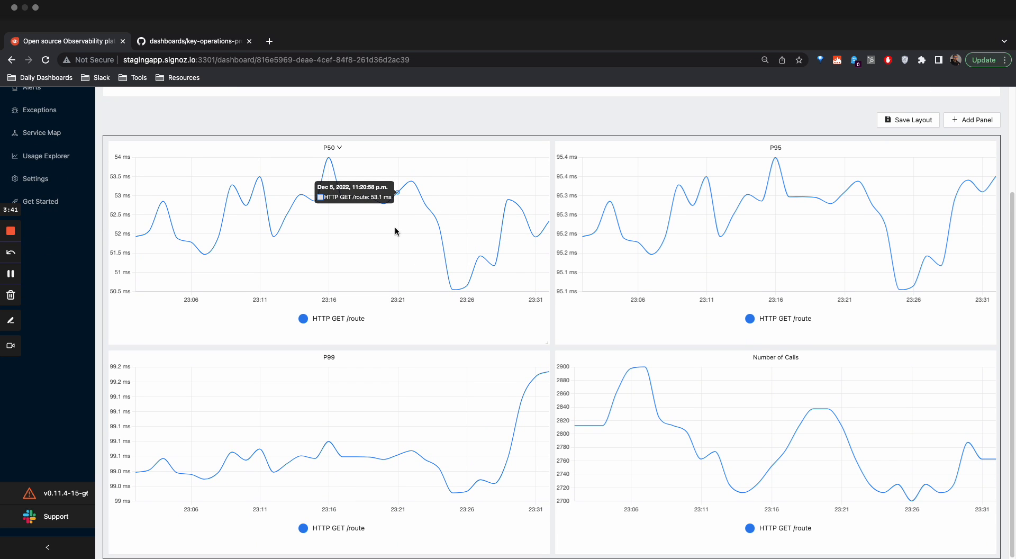
scroll(up, 3)
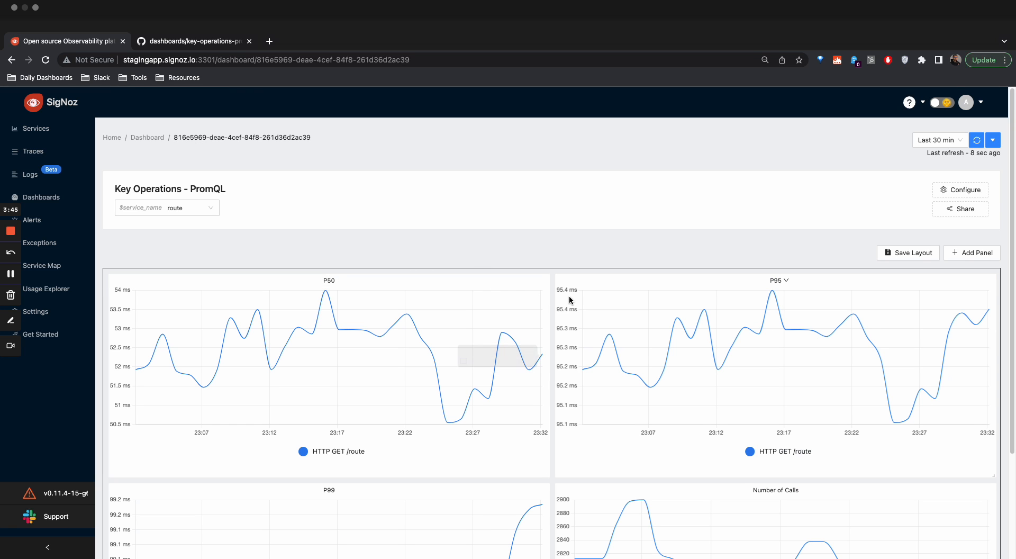
- Open the P50 panel's editor to view its PromQL quantile query and legend
click(340, 280)
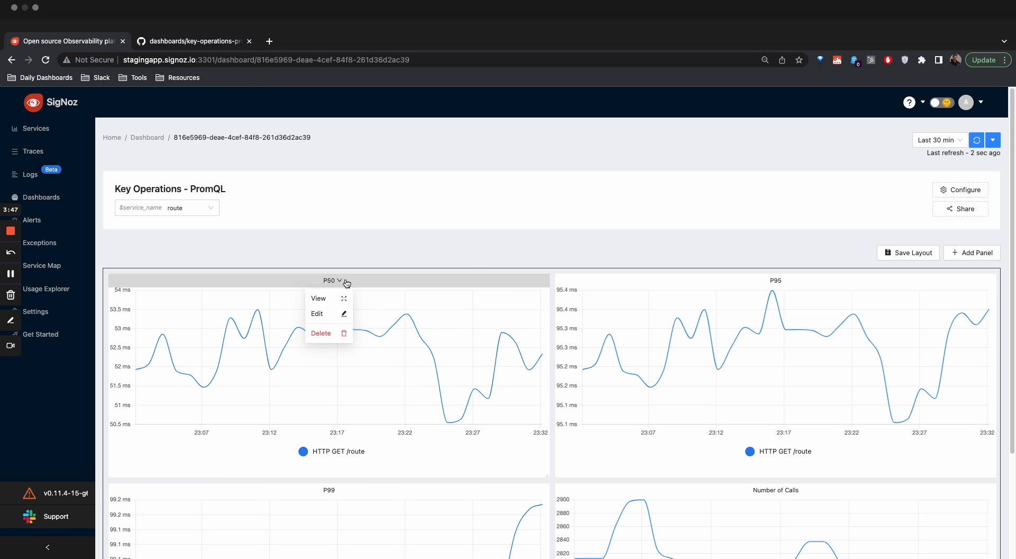
mouse_move(331, 318)
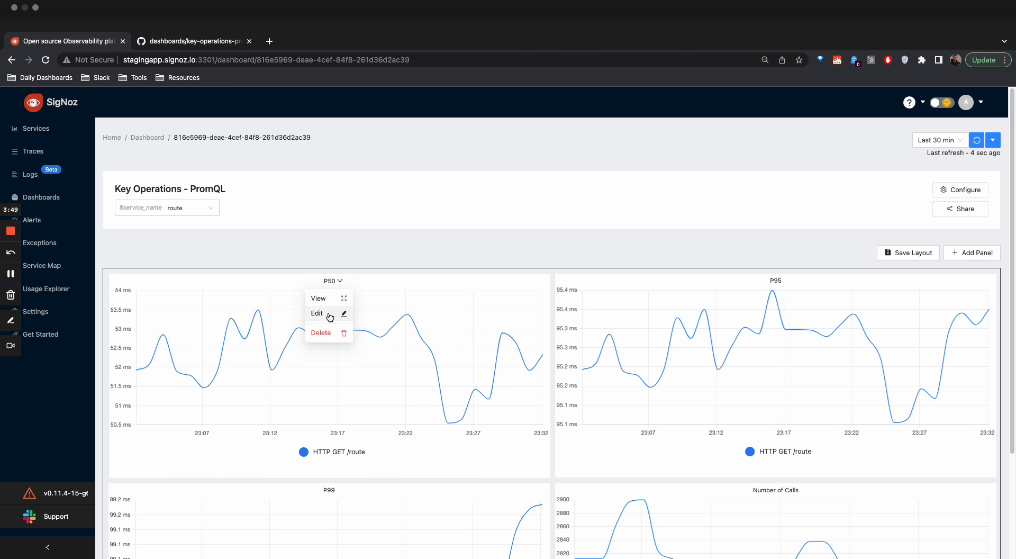
click(316, 313)
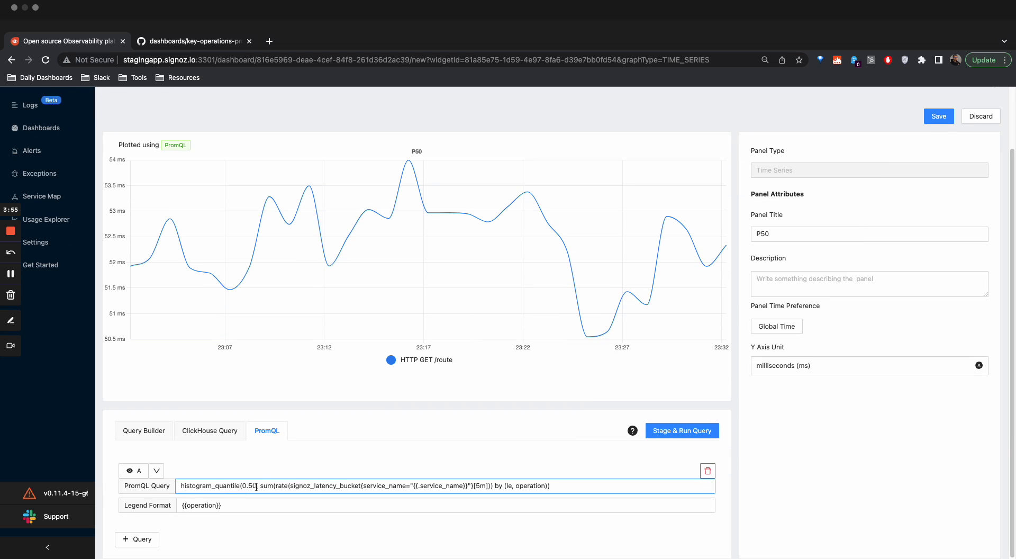
mouse_move(316, 490)
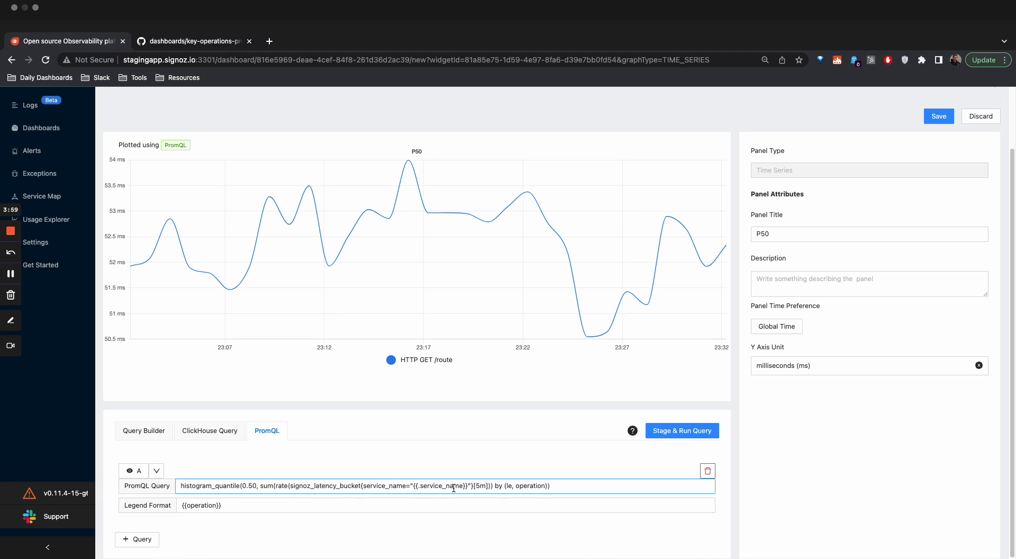
mouse_move(201, 263)
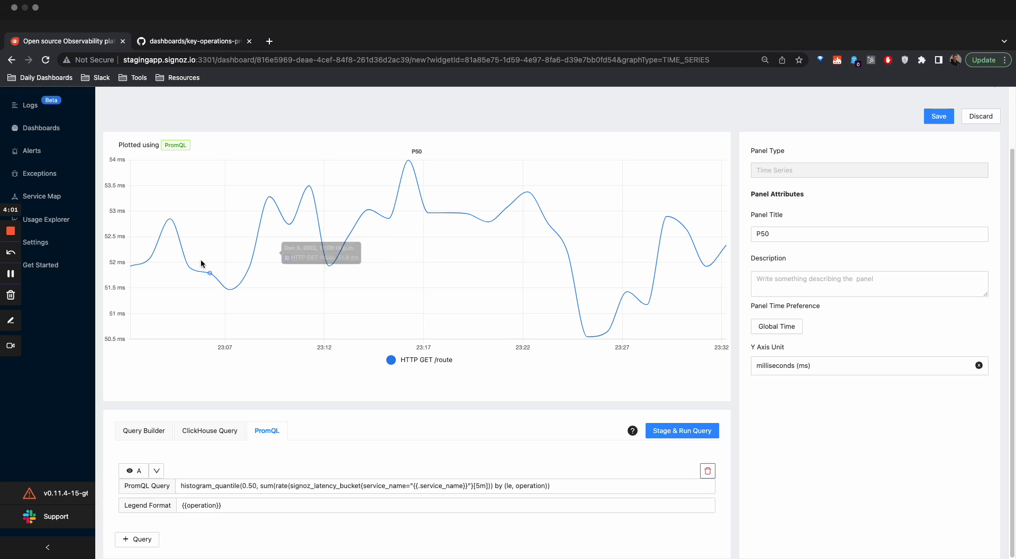
mouse_move(438, 502)
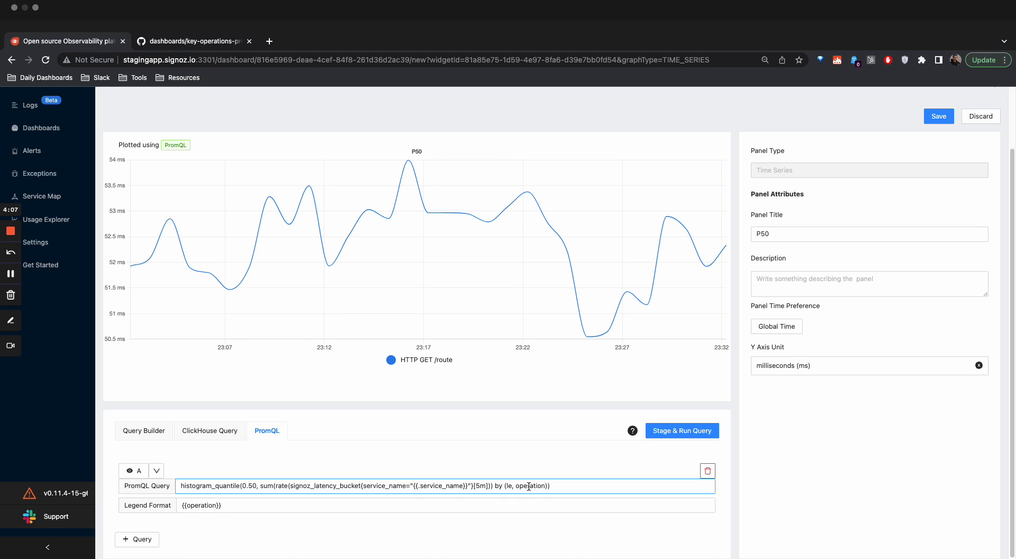
mouse_move(512, 486)
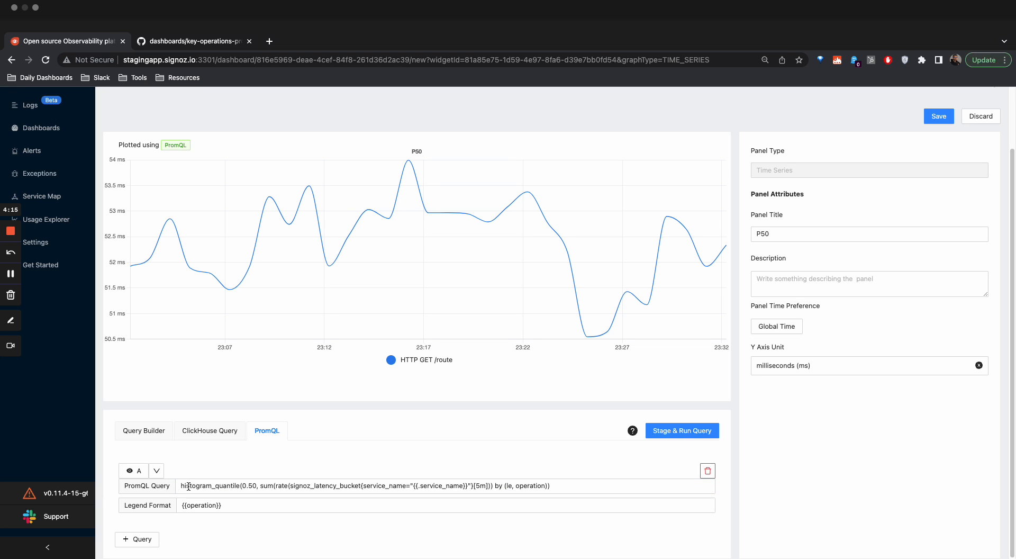
mouse_move(480, 343)
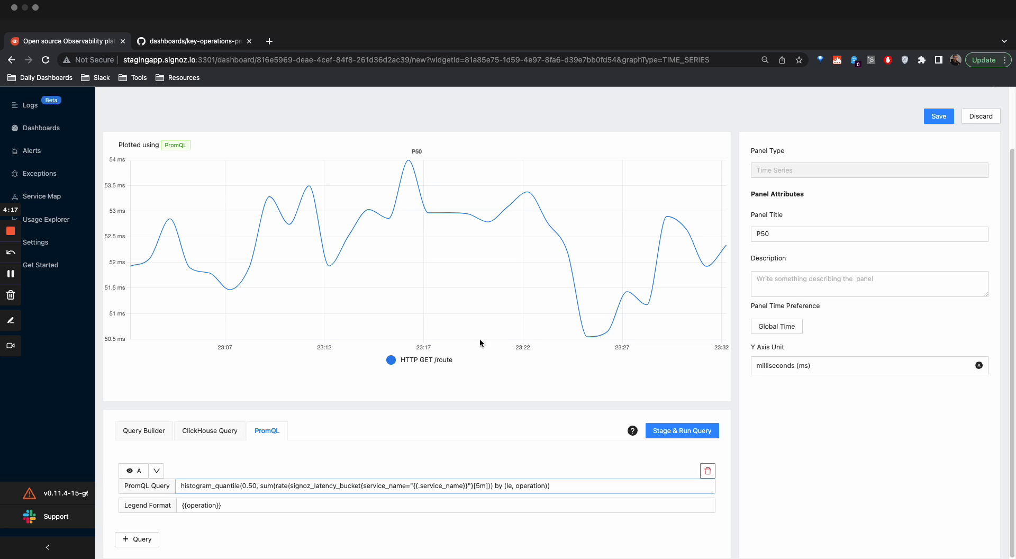
mouse_move(228, 287)
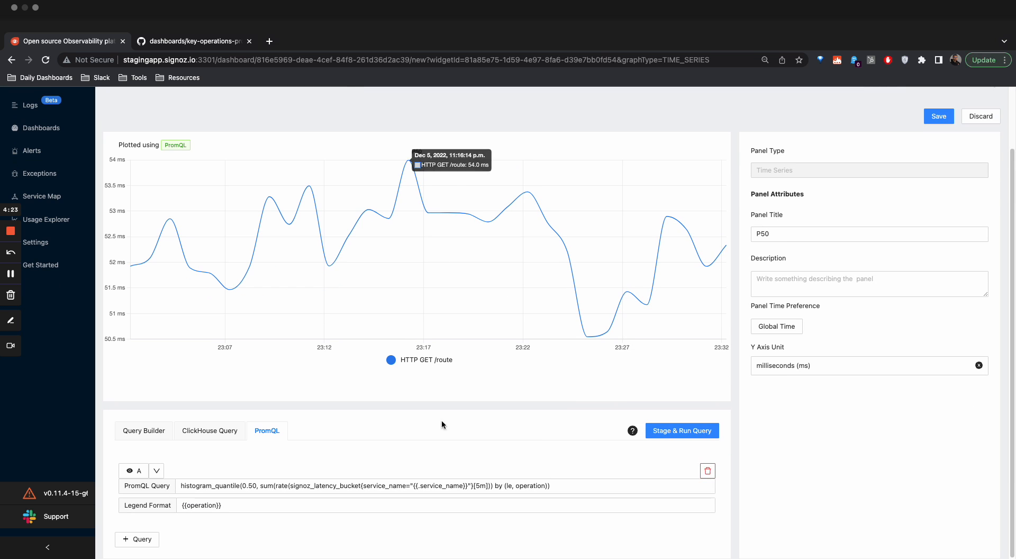
mouse_move(314, 422)
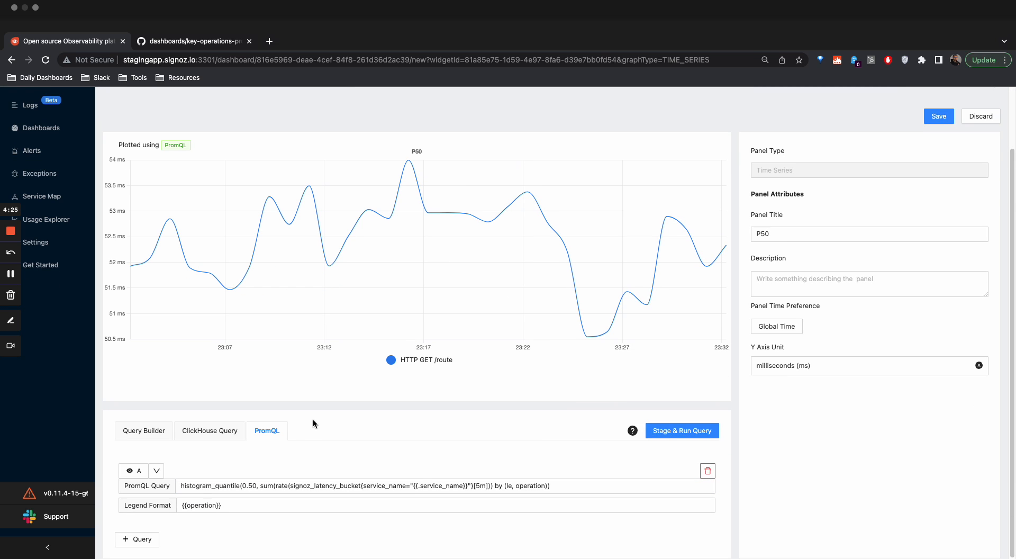
mouse_move(18, 235)
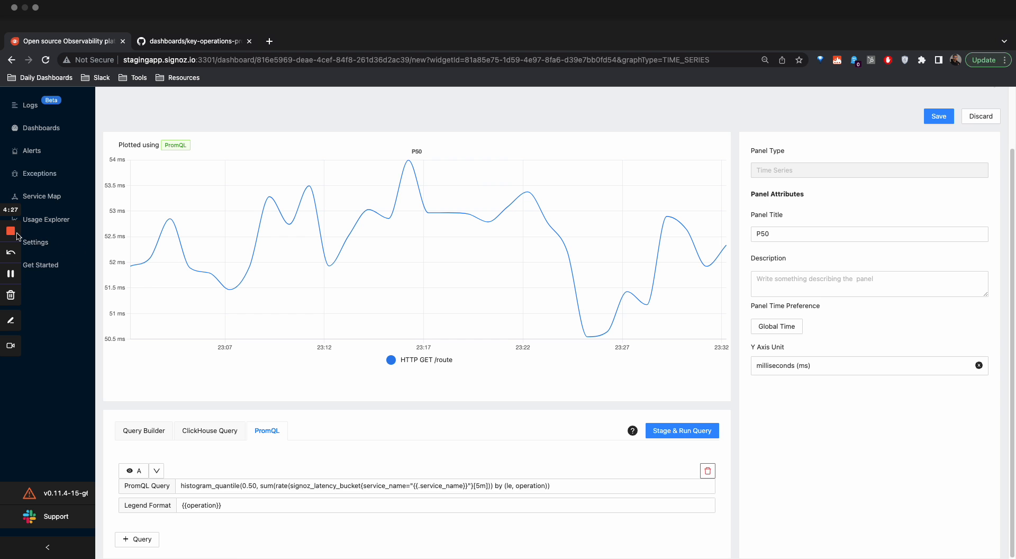